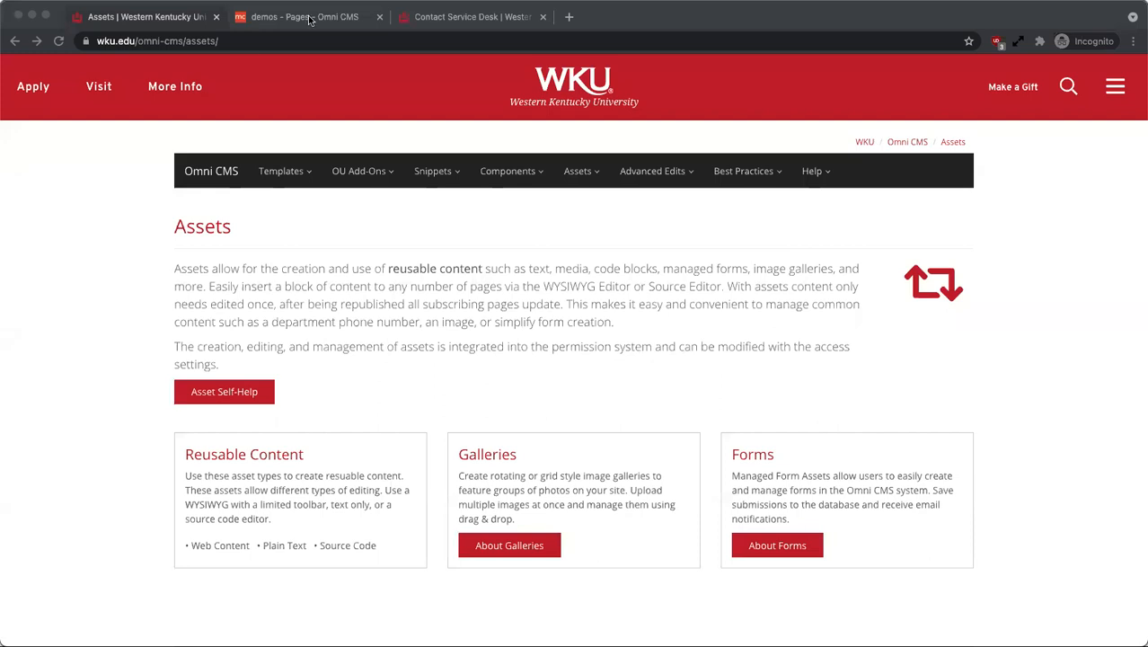
Switch to the Omni CMS tab and expand the Content menu
{"action": "left_click", "coordinate": [302, 18]}
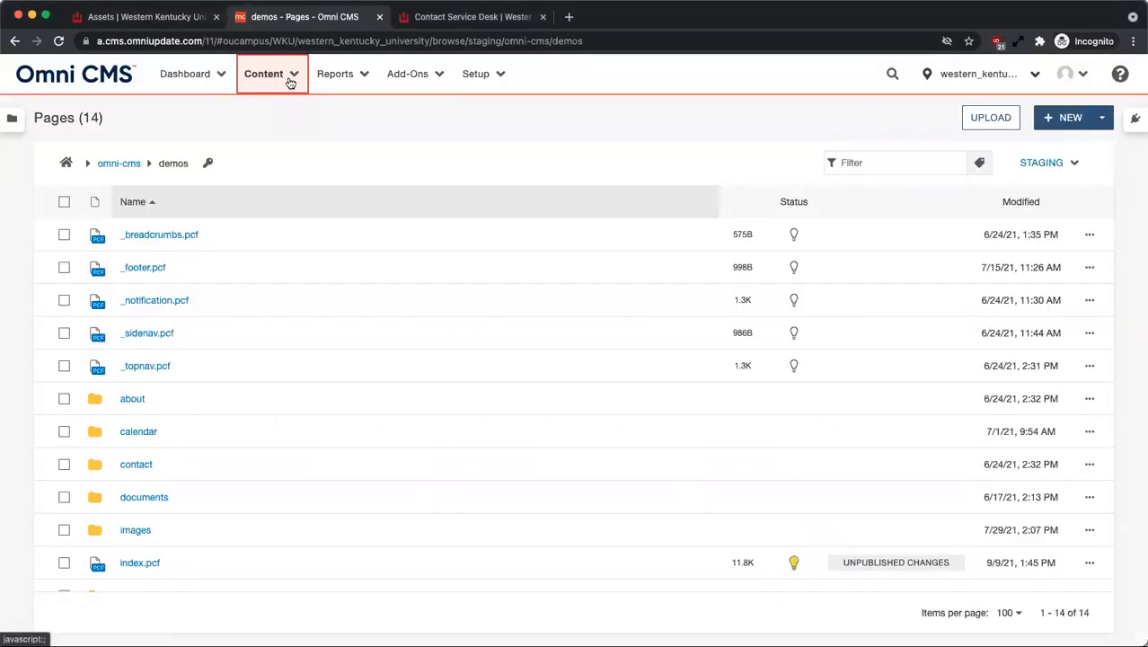
{"action": "left_click", "coordinate": [273, 74]}
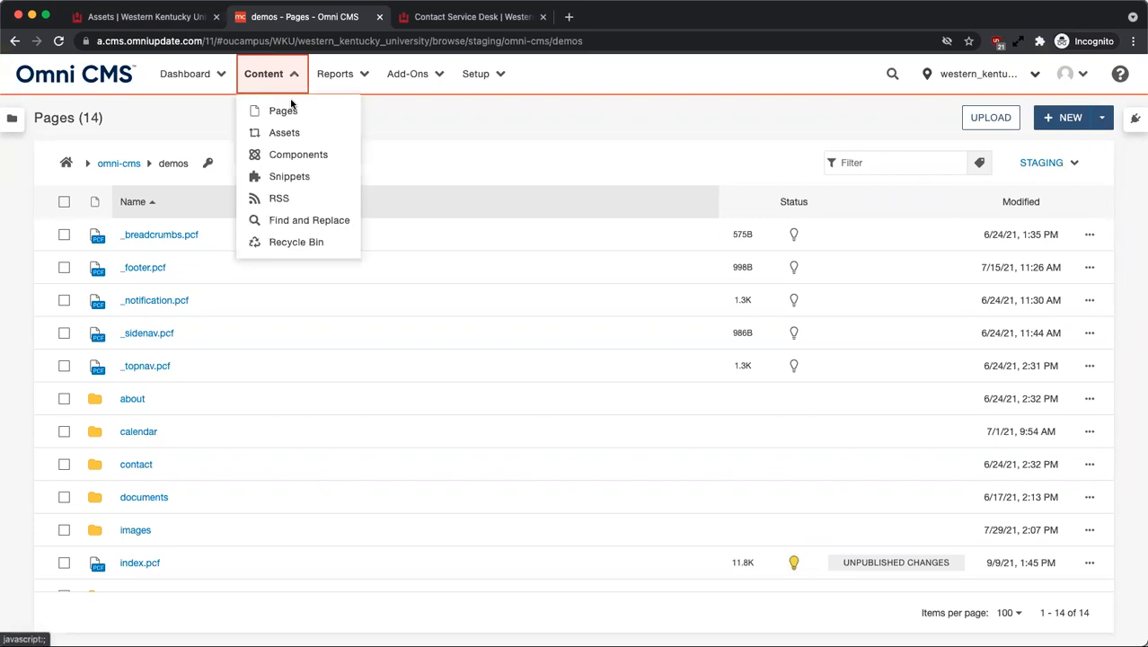
{"action": "mouse_move", "coordinate": [283, 133]}
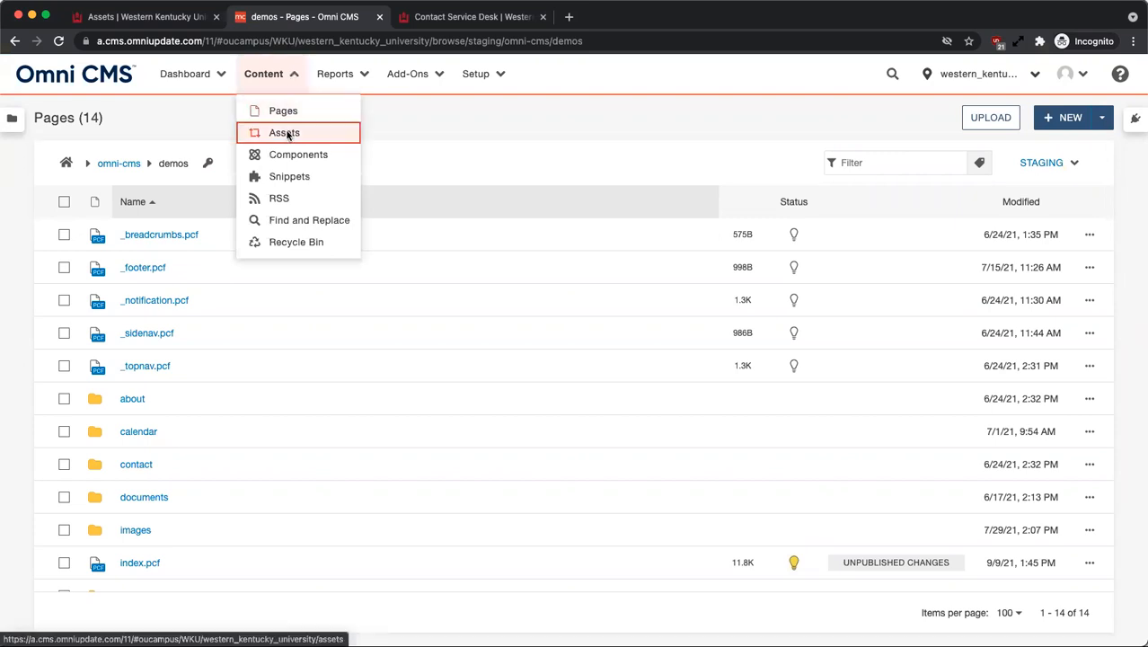
Go to the Assets listing of all 2,052 items and look through it
{"action": "left_click", "coordinate": [284, 133]}
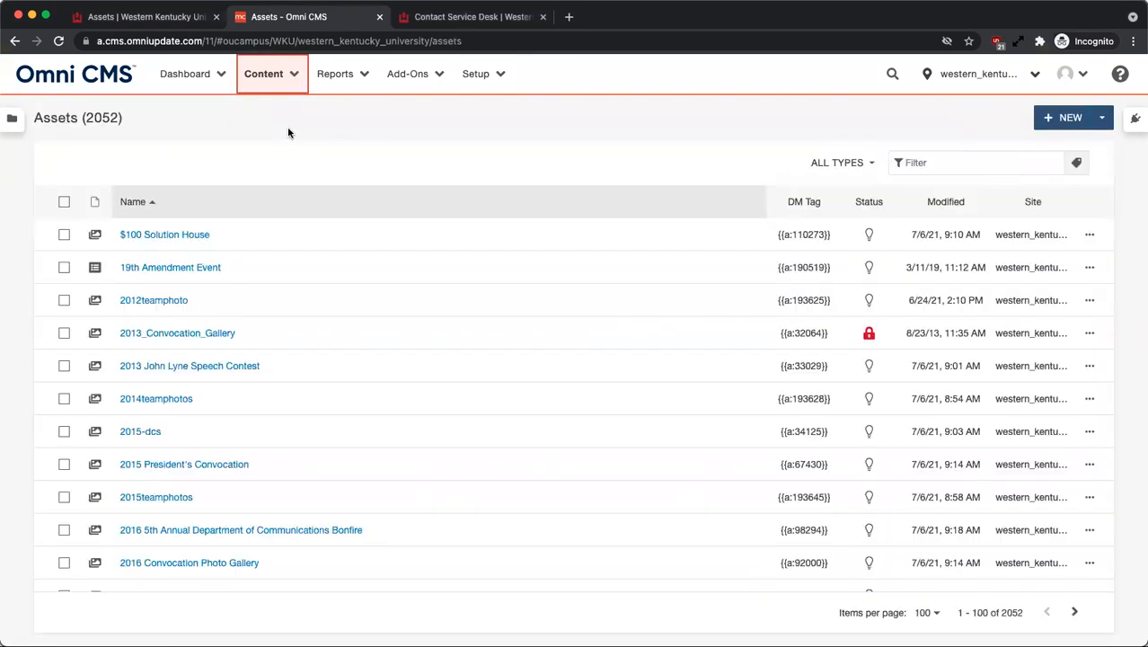
{"action": "scroll", "scroll_direction": "down", "scroll_amount": 3}
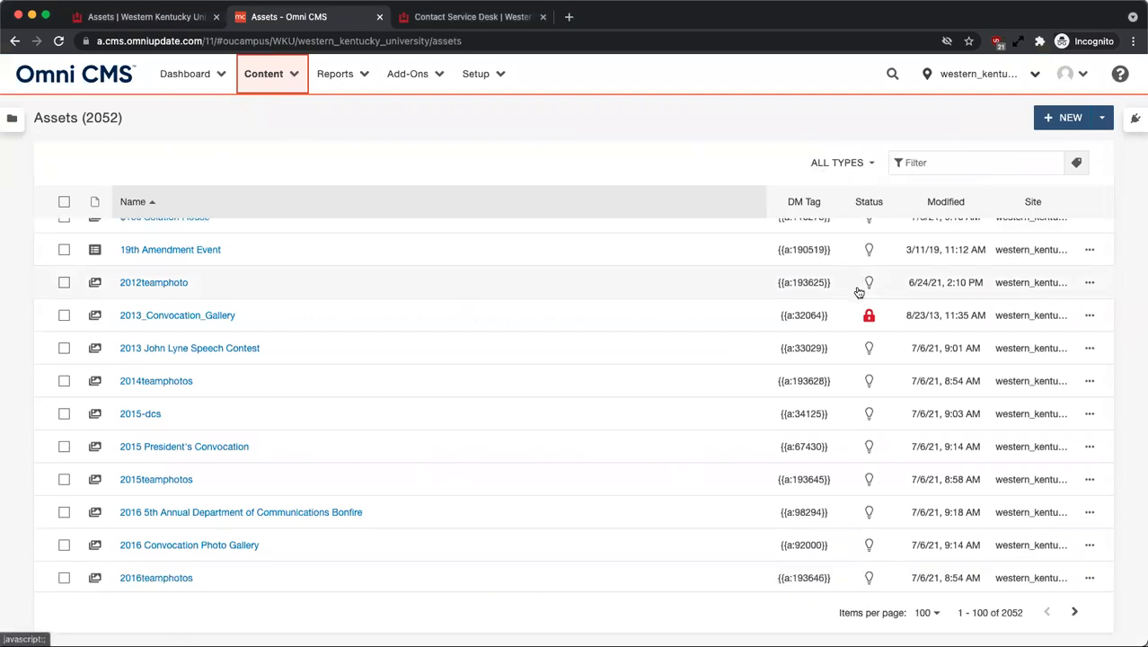
{"action": "scroll", "scroll_direction": "down", "scroll_amount": 3}
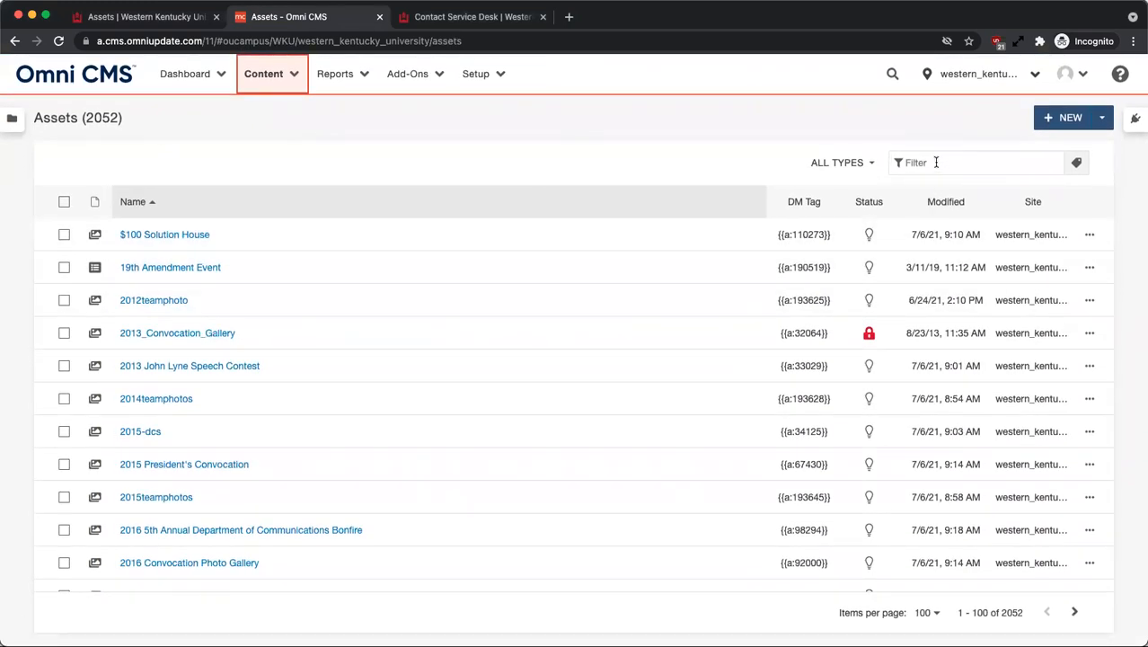
Filter the asset list to 'omni-cms' and cancel the accidental delete of the example form
{"action": "type", "text": "omni-cms"}
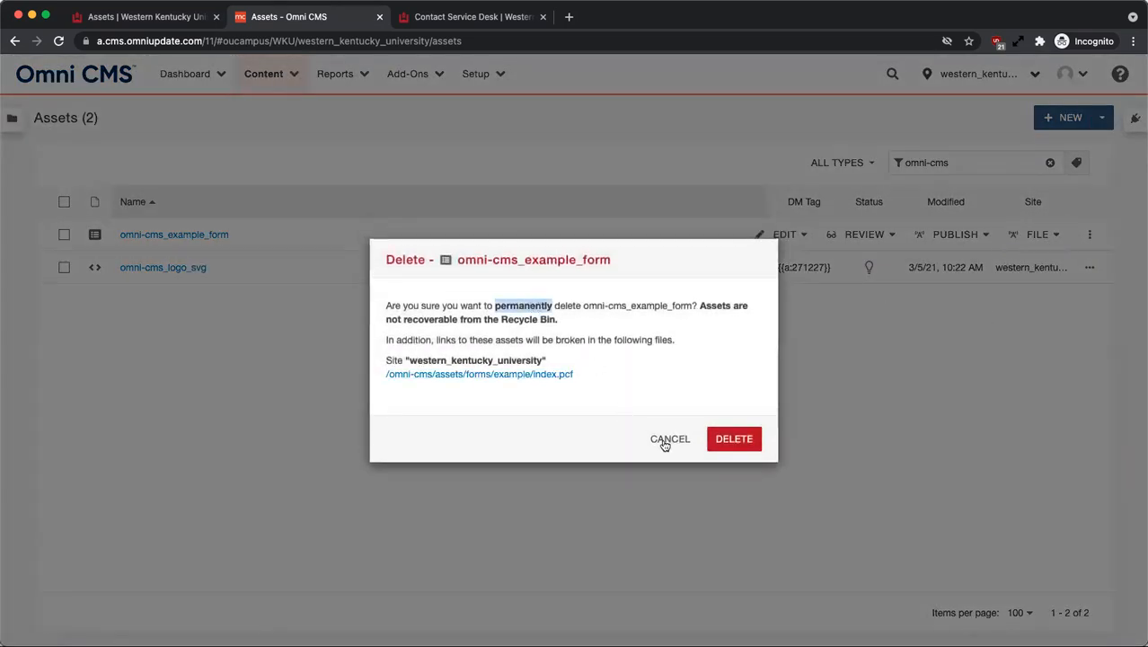
{"action": "left_click", "coordinate": [670, 439]}
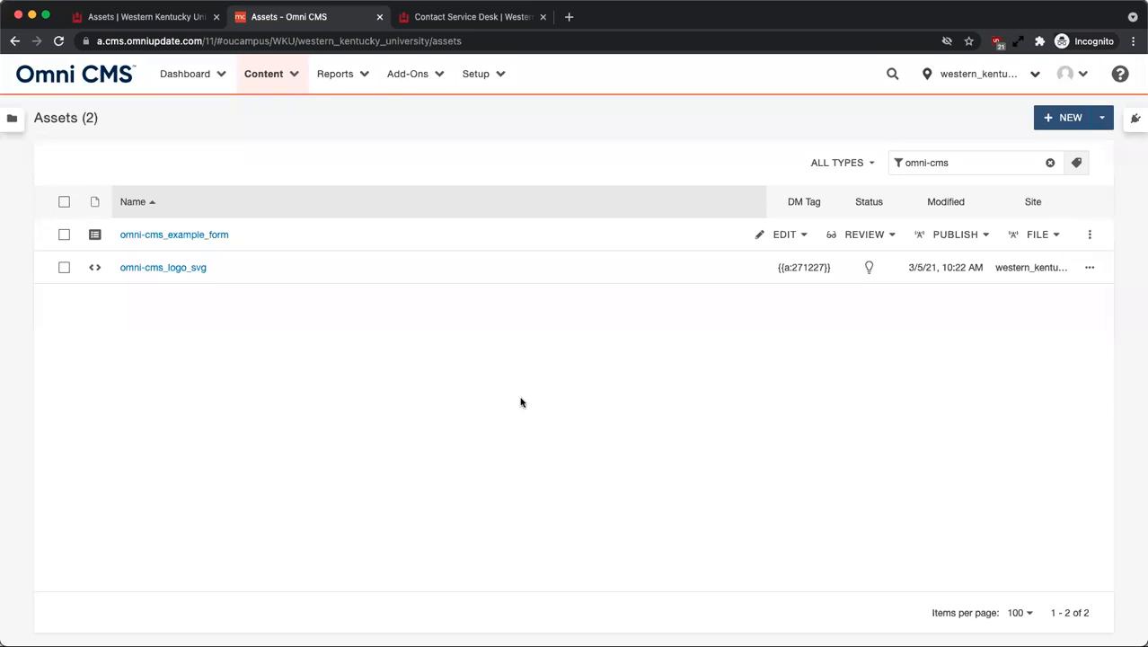
{"action": "mouse_move", "coordinate": [1056, 121]}
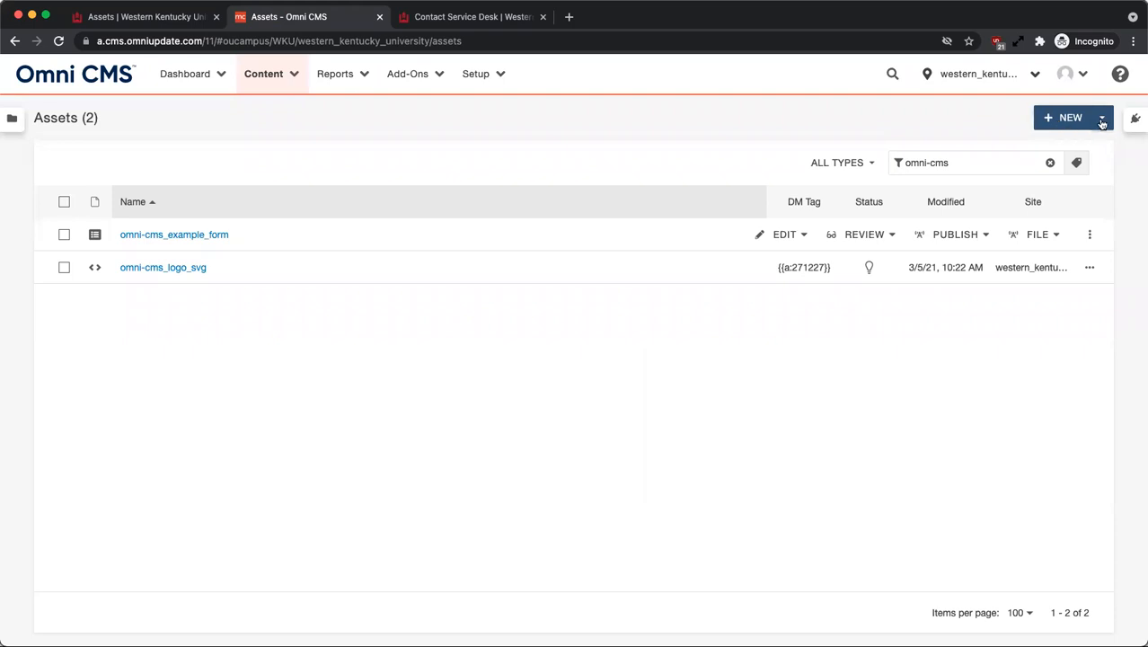
Expand the New menu to see the available asset types
{"action": "left_click", "coordinate": [1099, 118]}
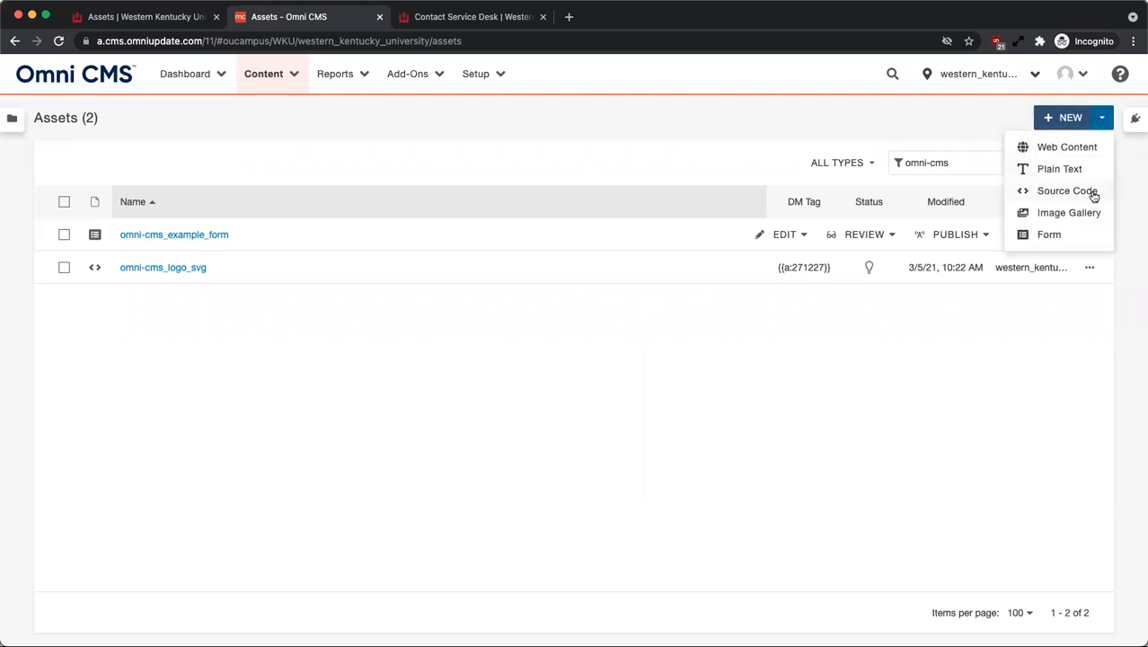
{"action": "mouse_move", "coordinate": [1056, 118]}
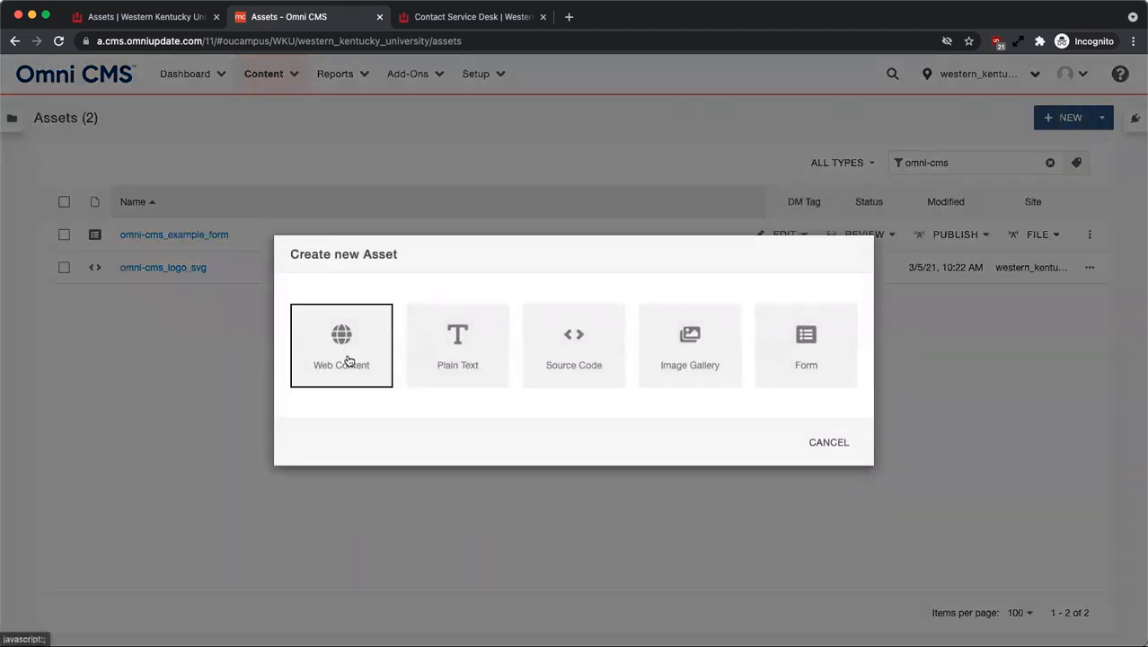
{"action": "mouse_move", "coordinate": [342, 385]}
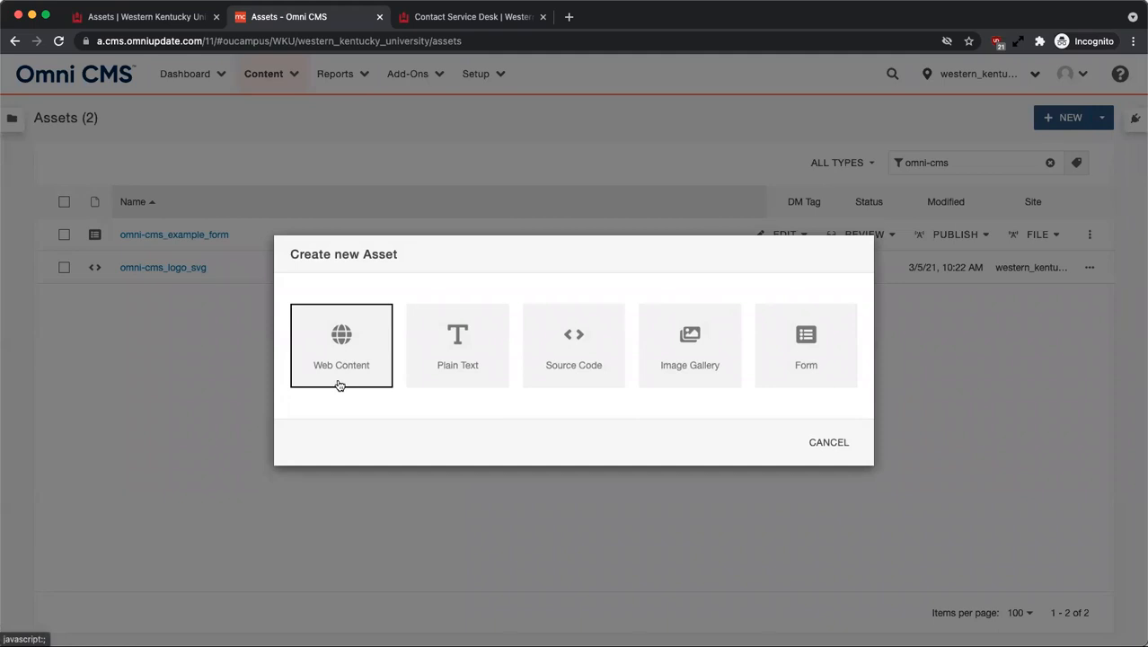
{"action": "mouse_move", "coordinate": [459, 386]}
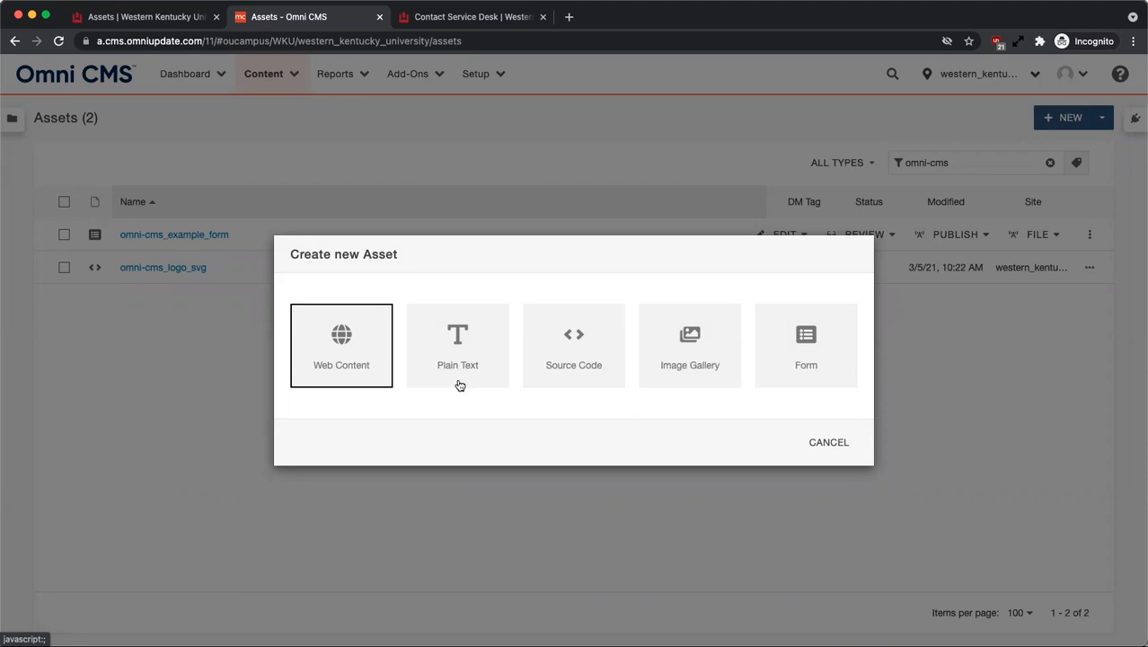
{"action": "mouse_move", "coordinate": [578, 381]}
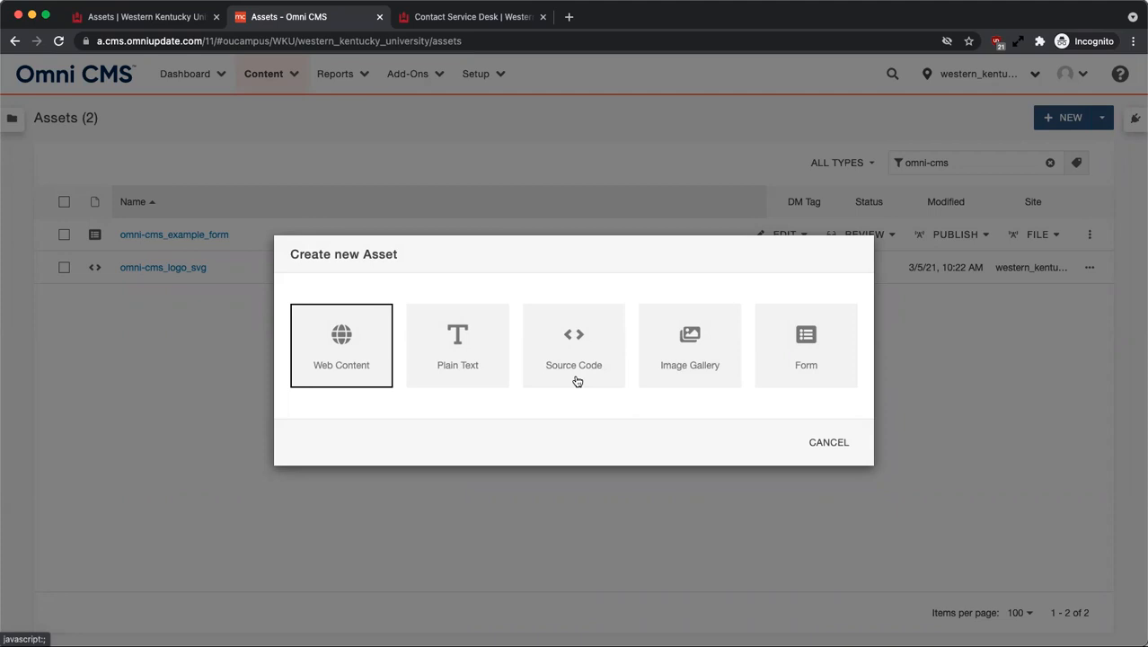
{"action": "mouse_move", "coordinate": [341, 370]}
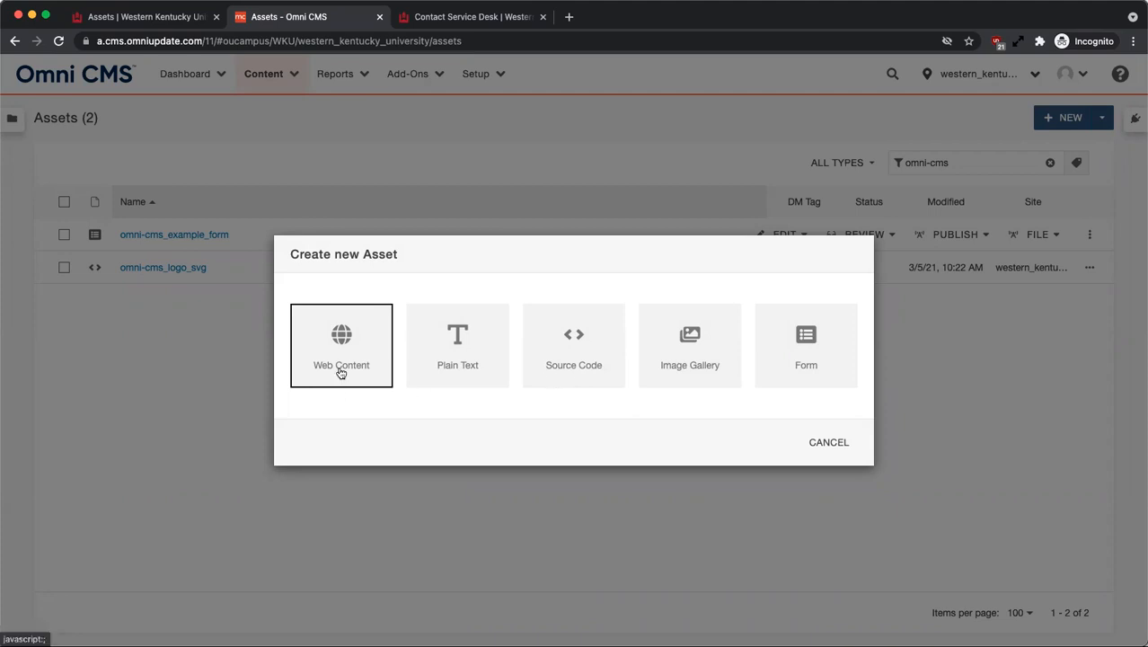
{"action": "mouse_move", "coordinate": [799, 368]}
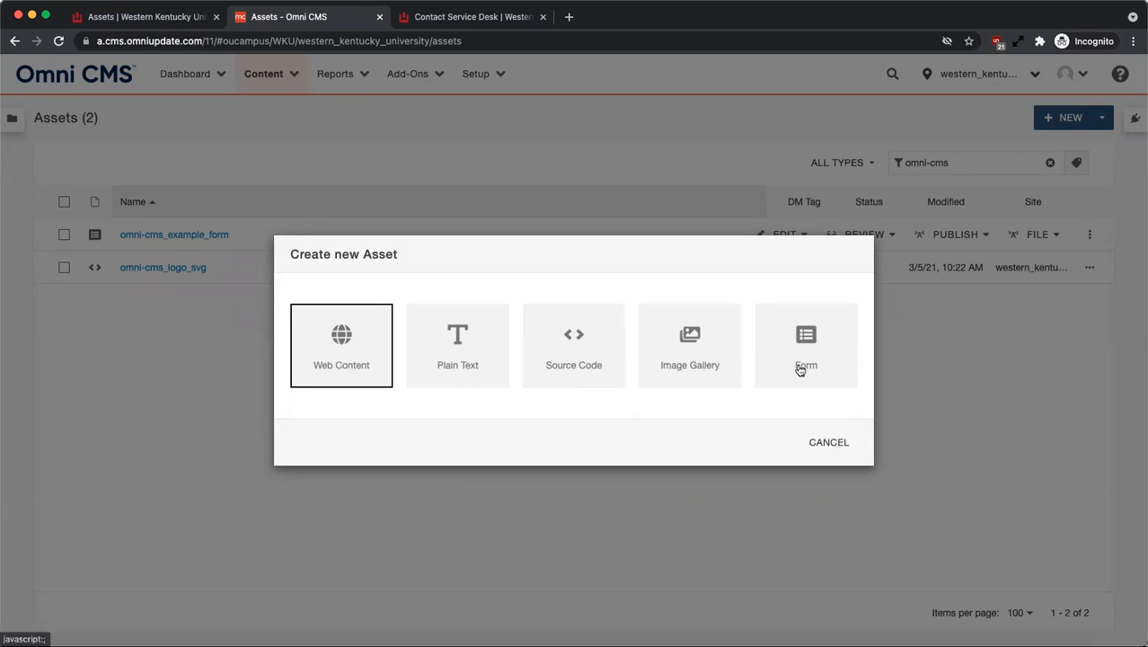
{"action": "mouse_move", "coordinate": [343, 377]}
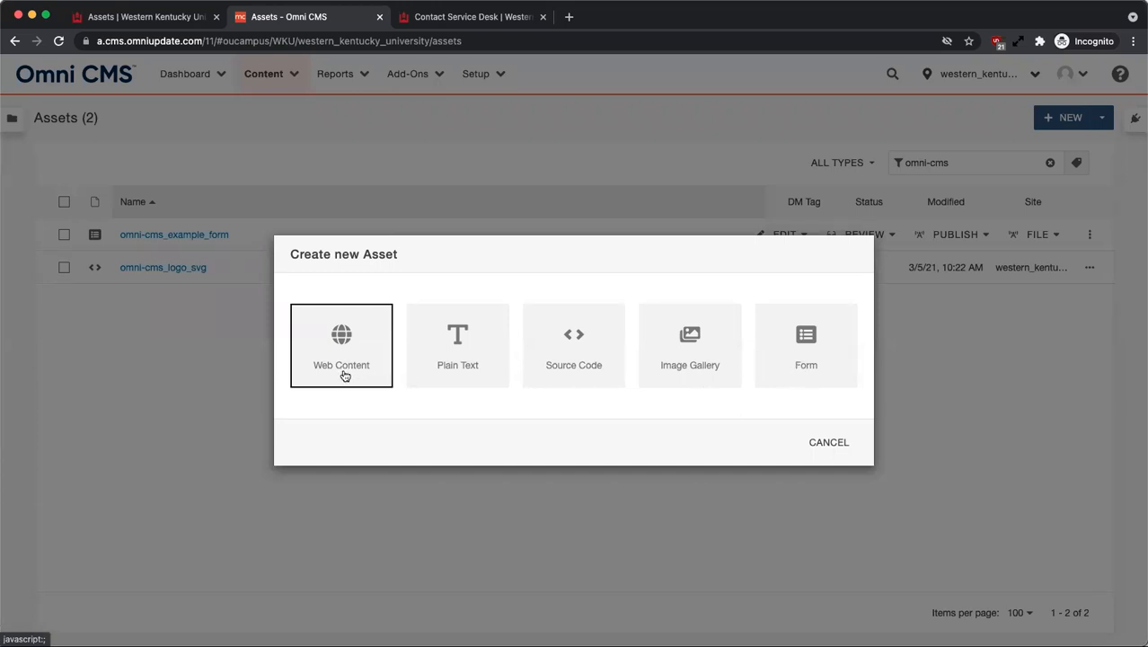
Start a Web Content asset named omni-cms_help_information
{"action": "left_click", "coordinate": [342, 345]}
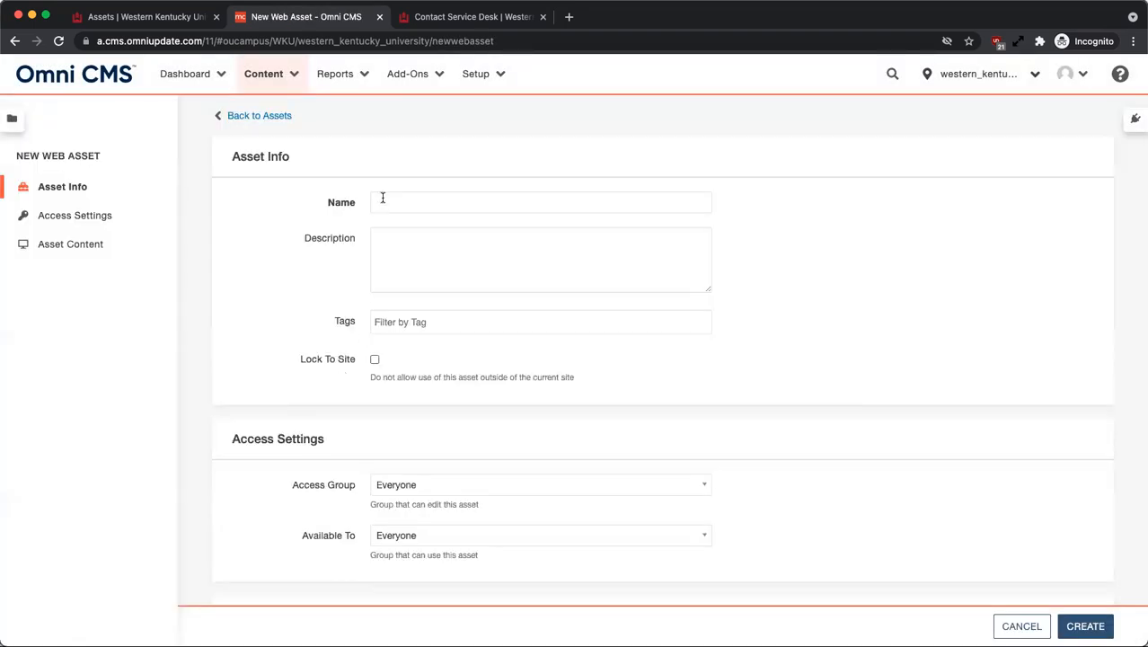
{"action": "type", "text": "omni-cms_"}
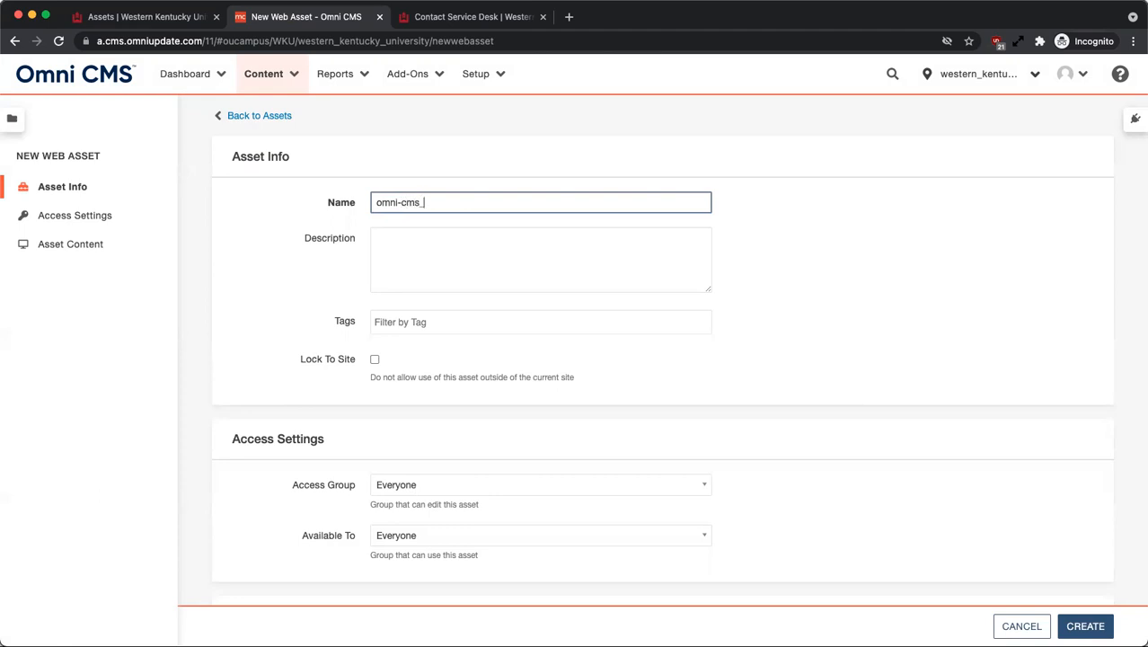
{"action": "type", "text": "help_"}
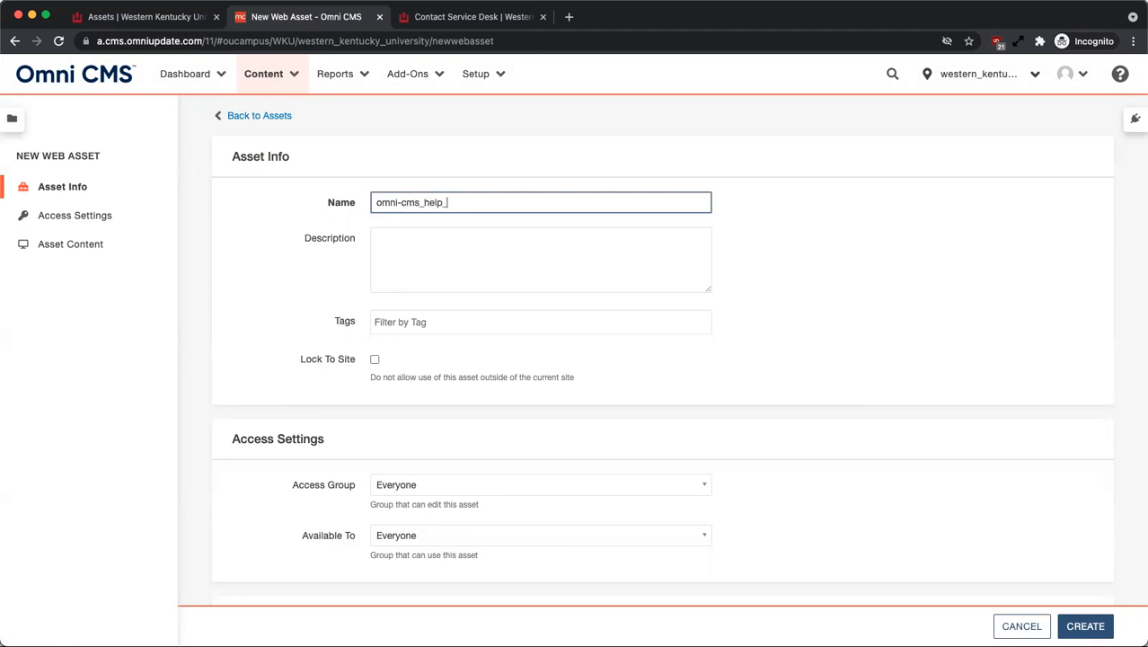
{"action": "type", "text": "information"}
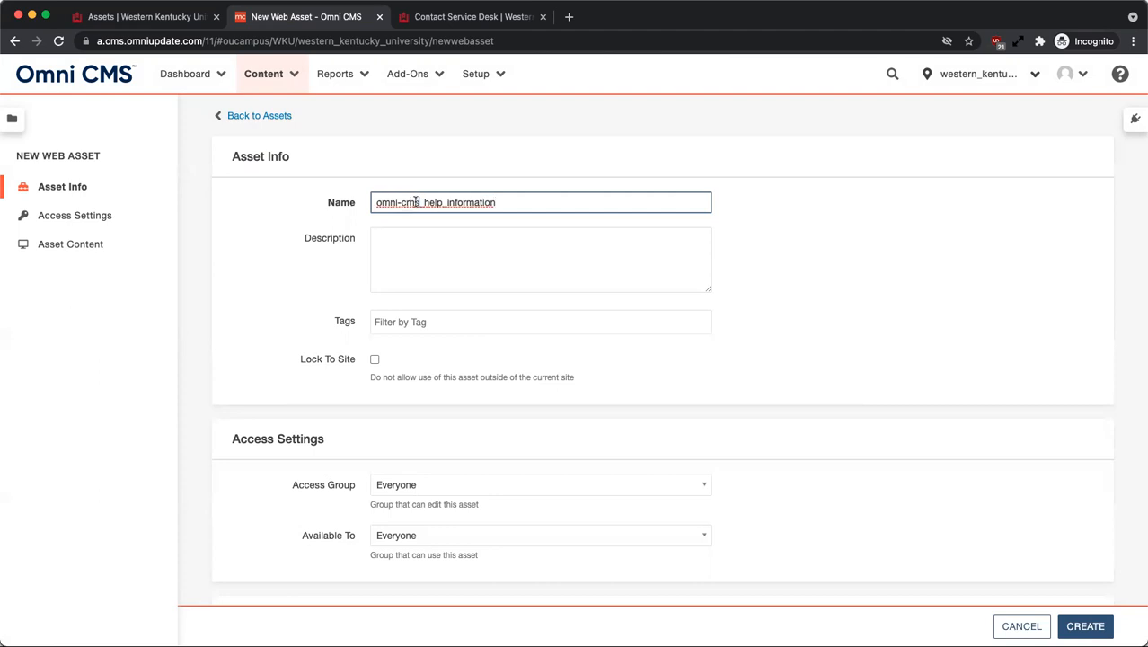
{"action": "double_click", "coordinate": [396, 202]}
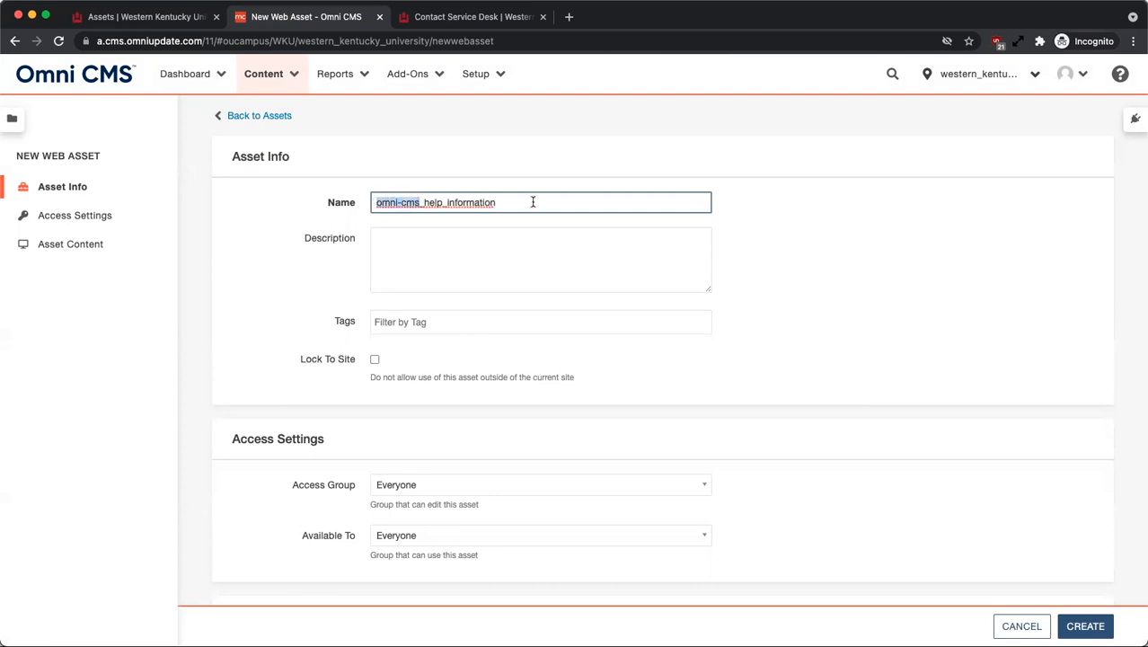
Enter the description 'Information about getting help' with Omni CMS
{"action": "left_click", "coordinate": [417, 259]}
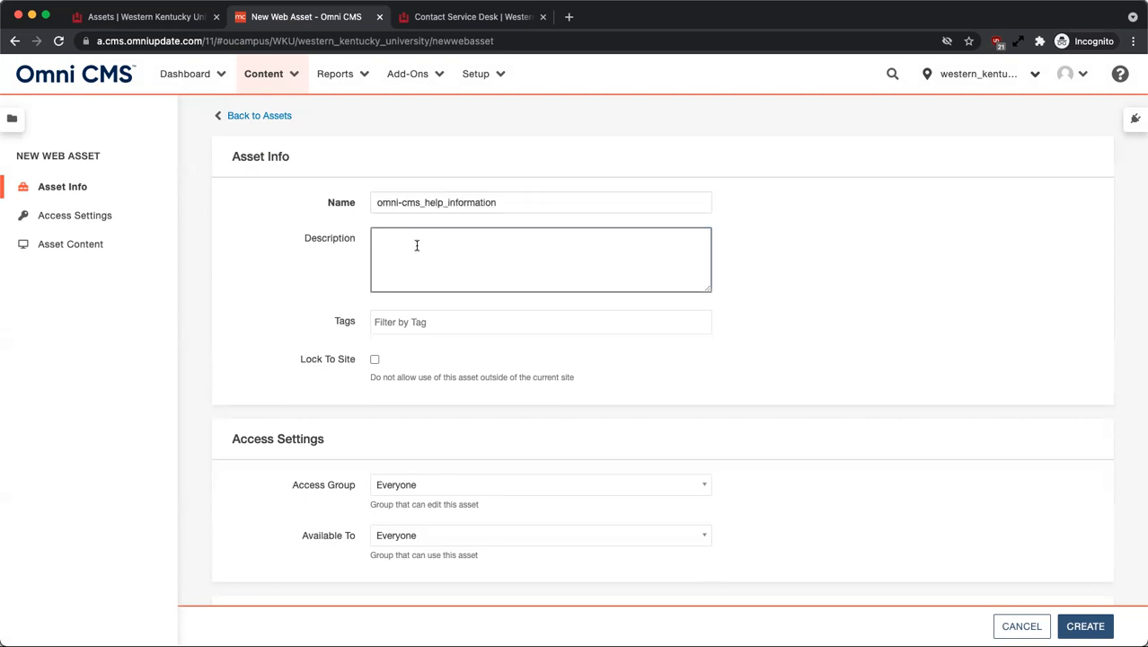
{"action": "type", "text": "Information"}
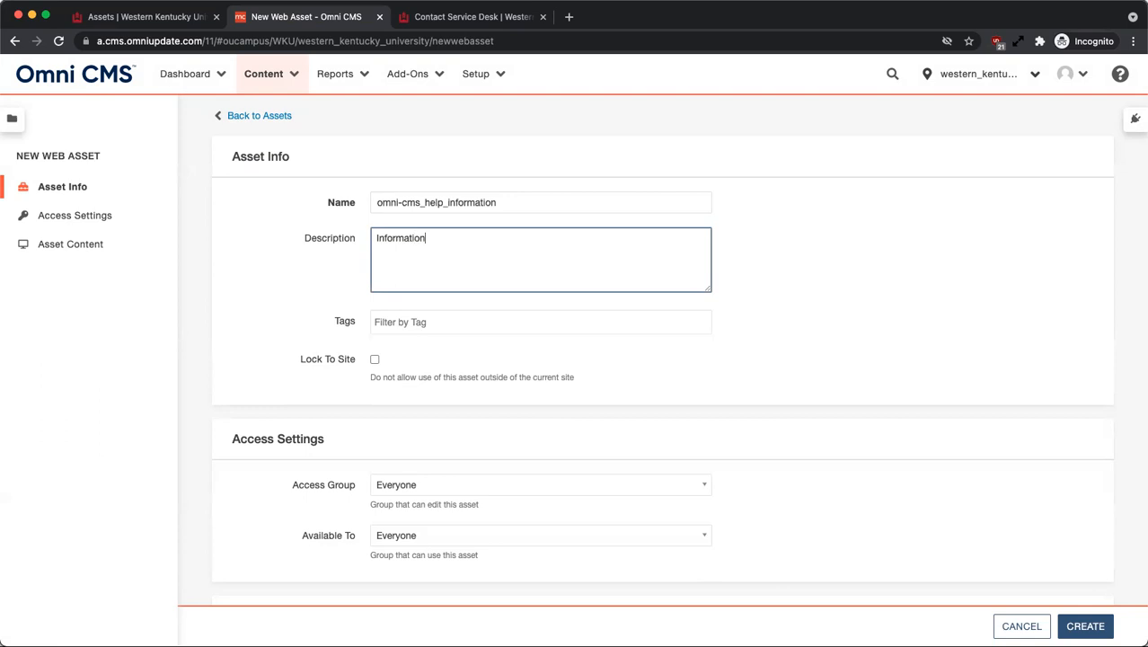
{"action": "type", "text": "about getting help with Omni CMS"}
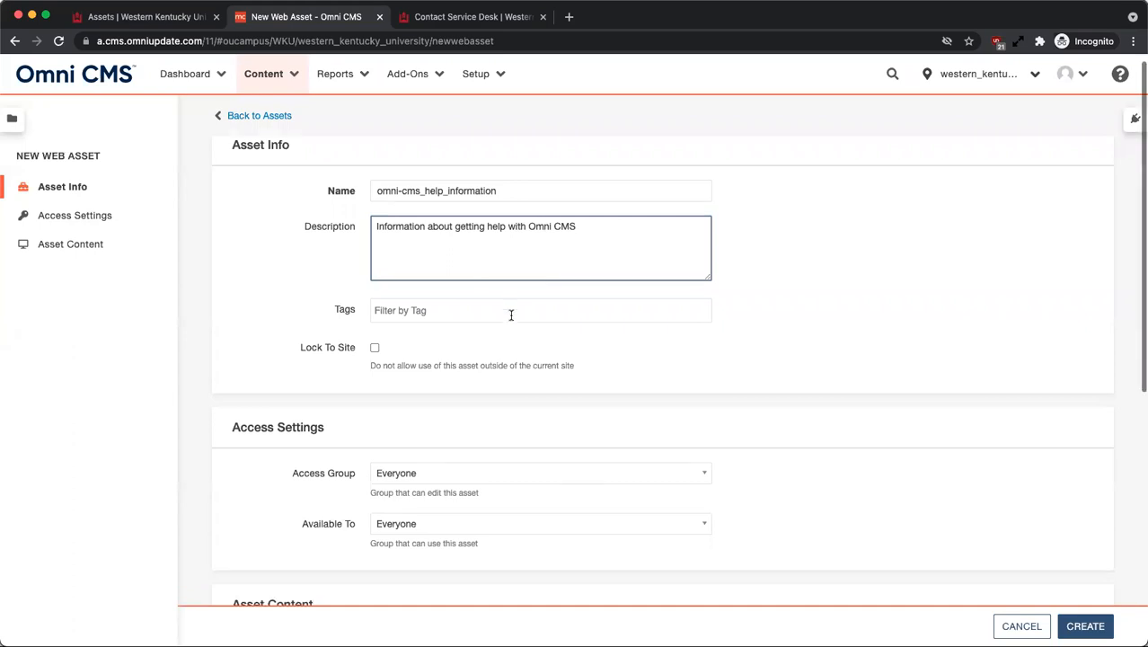
Set Access Group and Available To to aab_omni-cms and italicize the ITS Service Desk help message
{"action": "scroll", "scroll_direction": "down", "scroll_amount": 3}
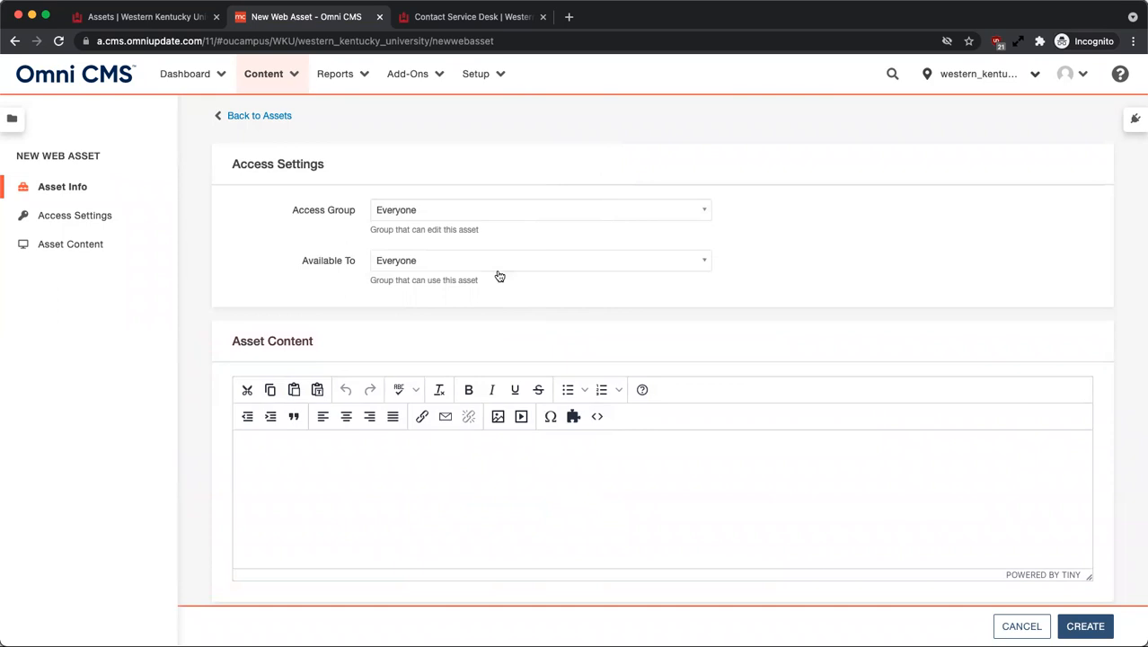
{"action": "mouse_move", "coordinate": [503, 217]}
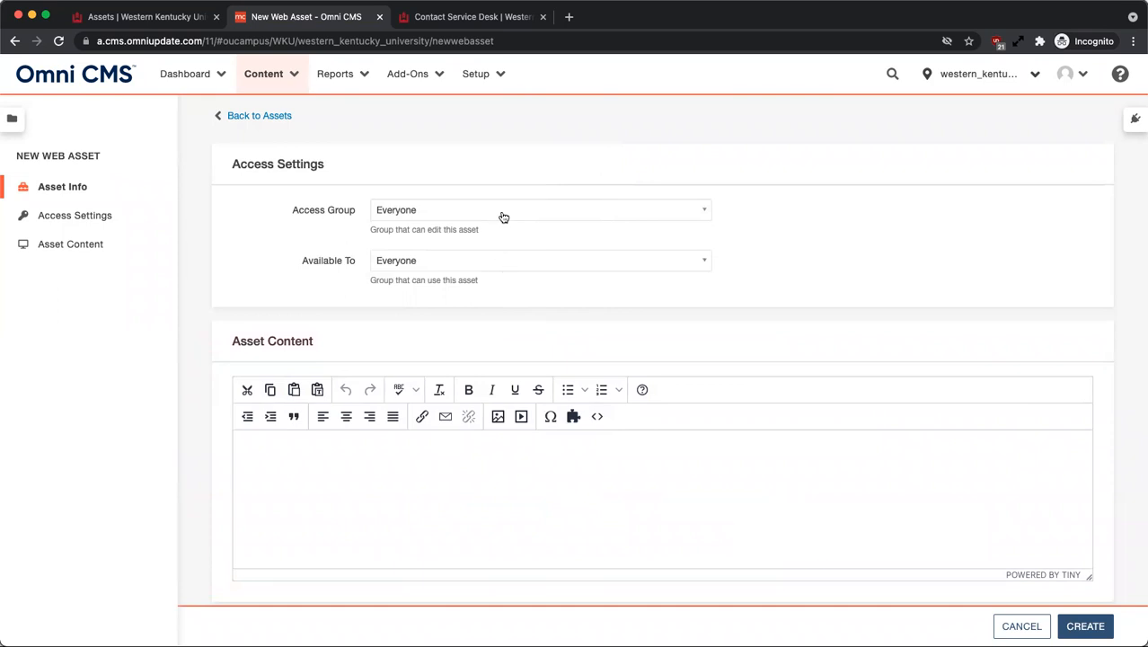
{"action": "left_click", "coordinate": [539, 209]}
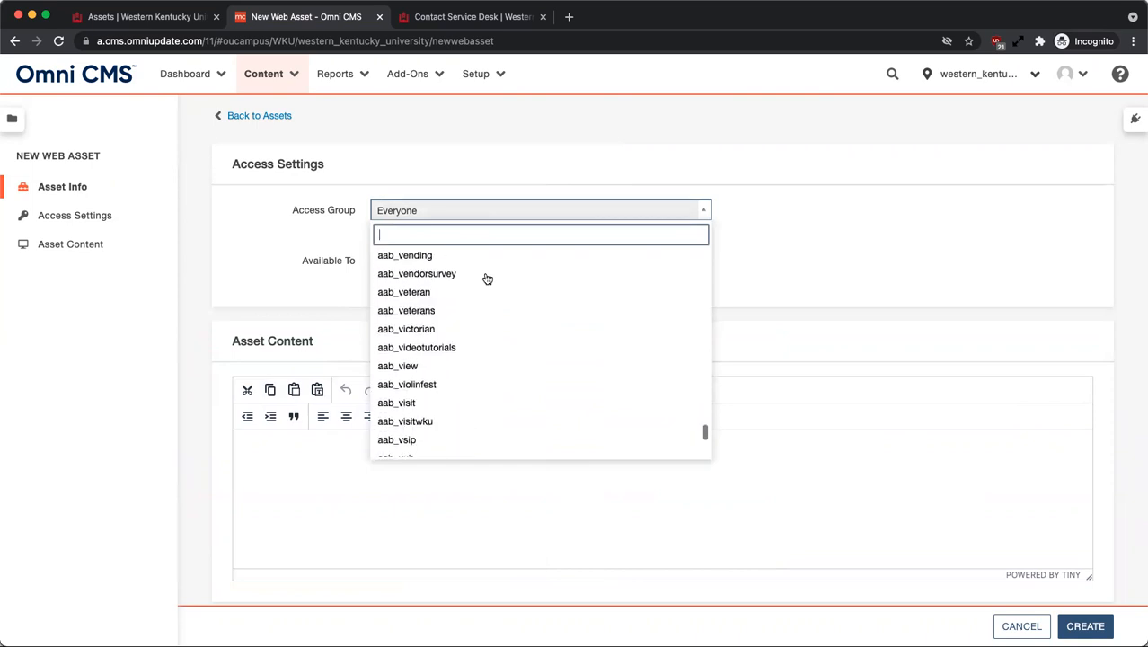
{"action": "type", "text": "omni"}
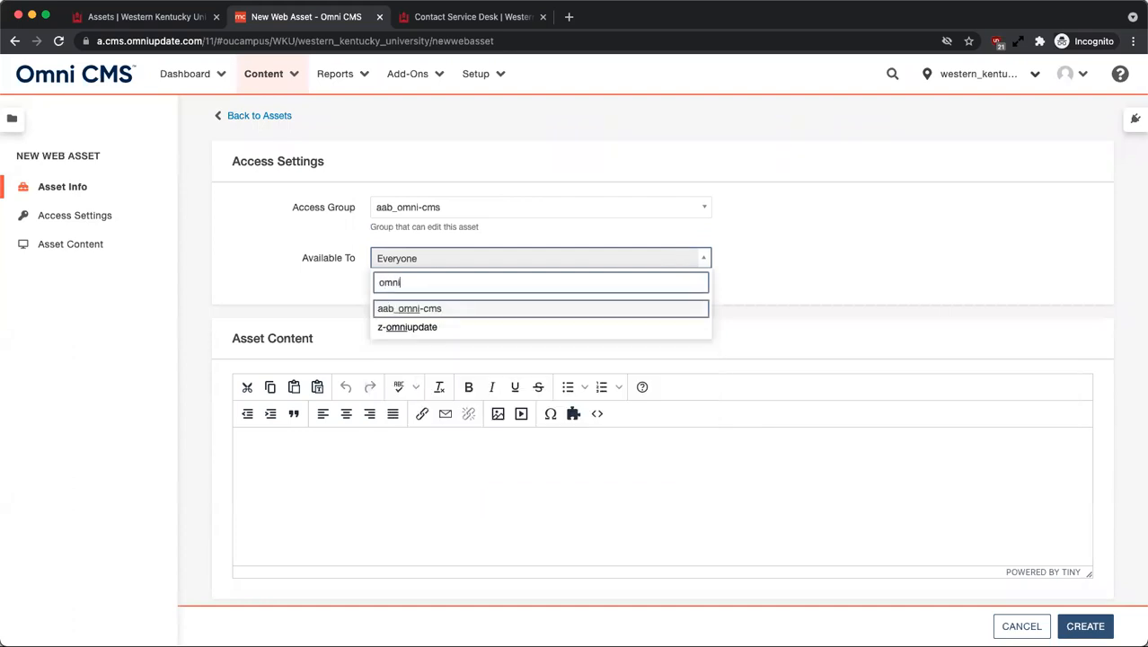
{"action": "left_click", "coordinate": [408, 309]}
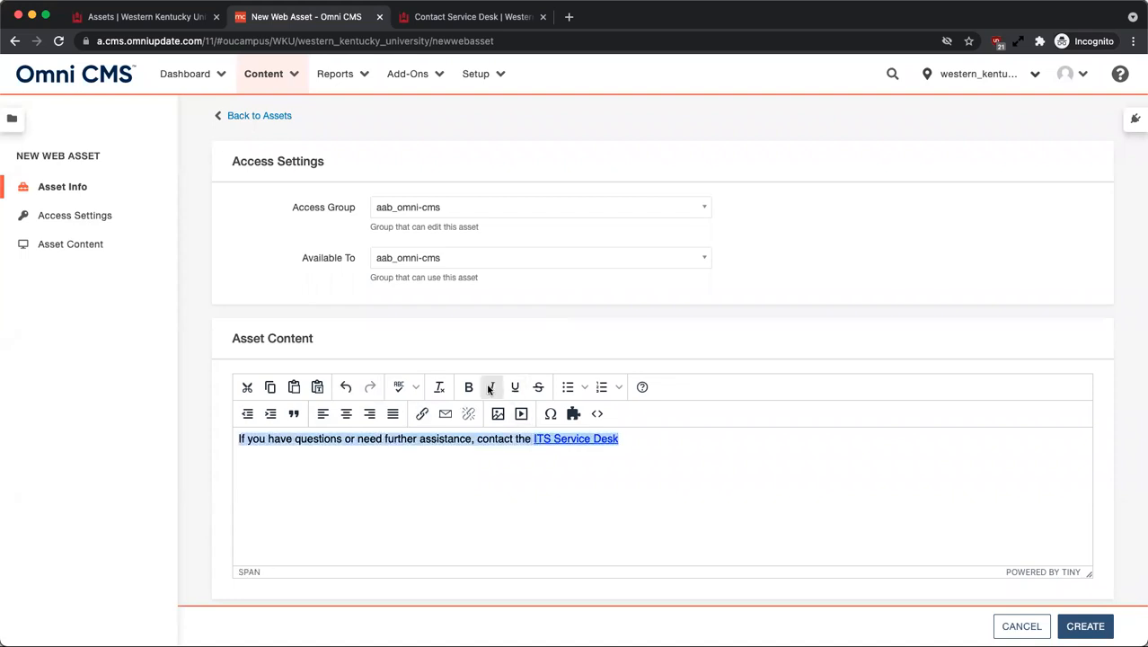
{"action": "left_click", "coordinate": [492, 386]}
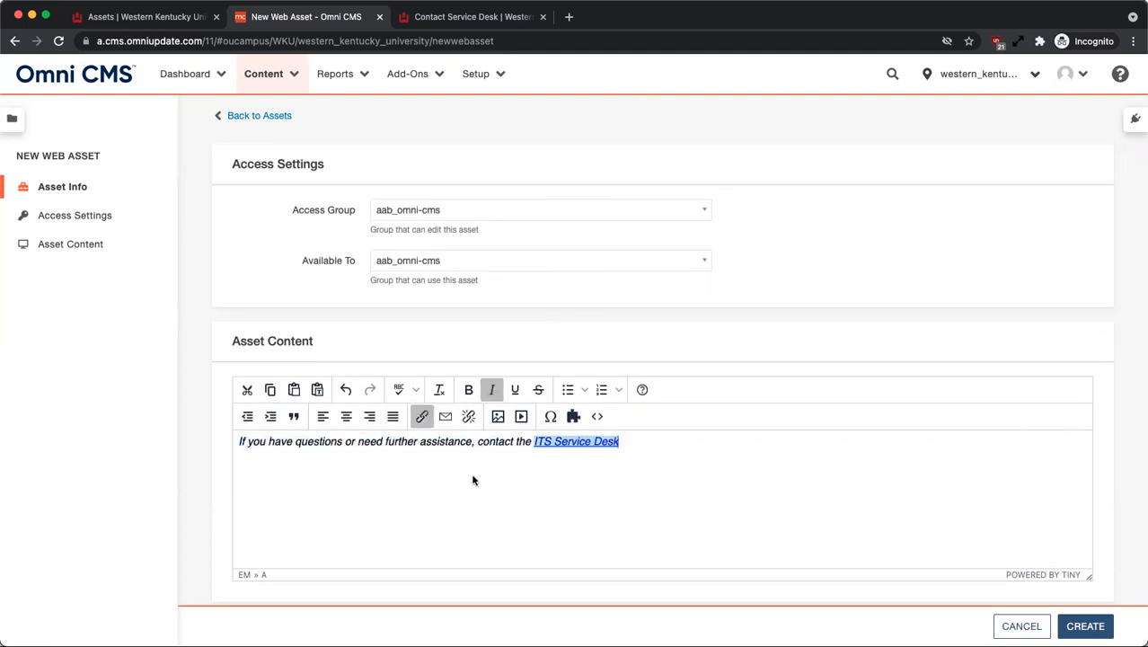
{"action": "mouse_move", "coordinate": [1085, 625]}
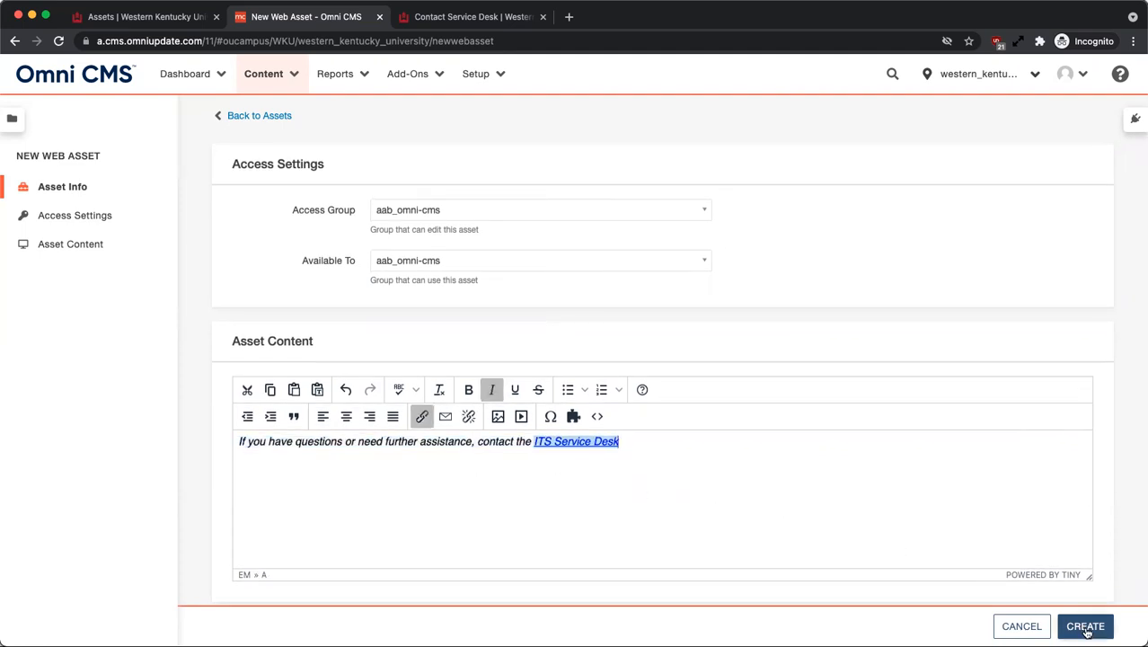
Create the omni-cms_help_information asset and publish it
{"action": "left_click", "coordinate": [1085, 625]}
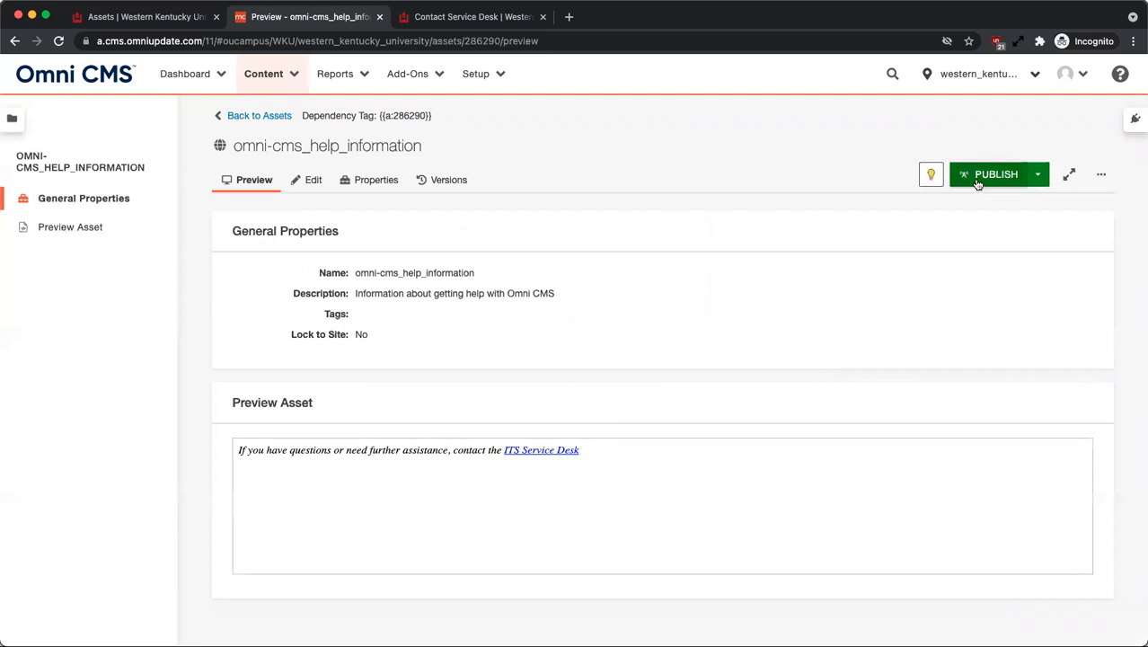
{"action": "left_click", "coordinate": [992, 173]}
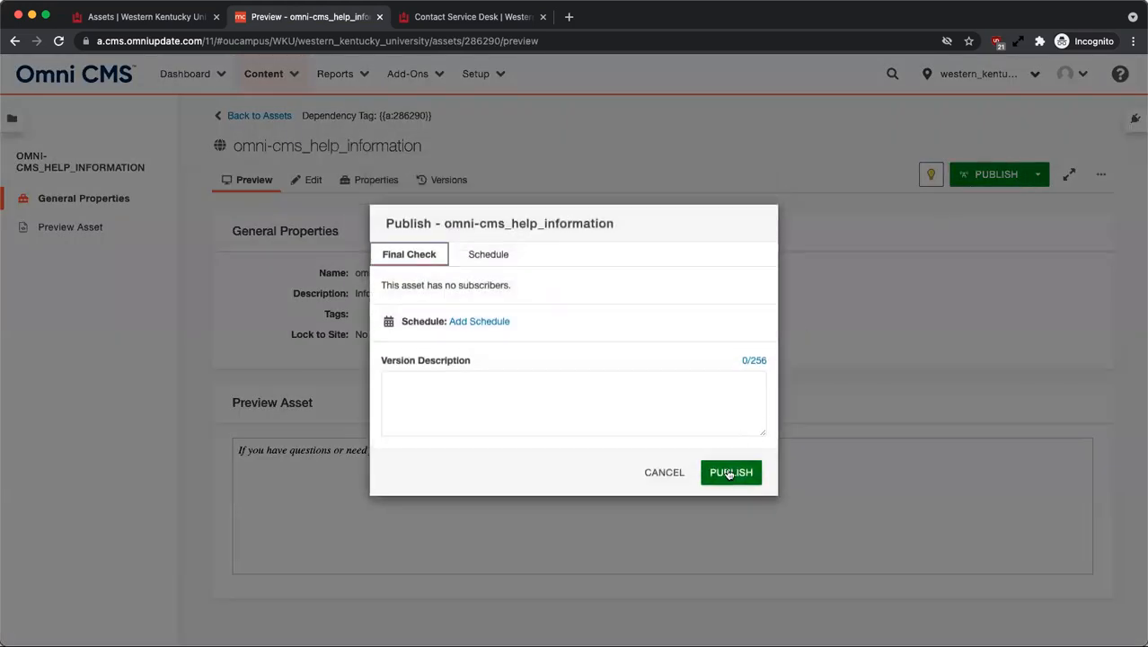
{"action": "left_click", "coordinate": [729, 471]}
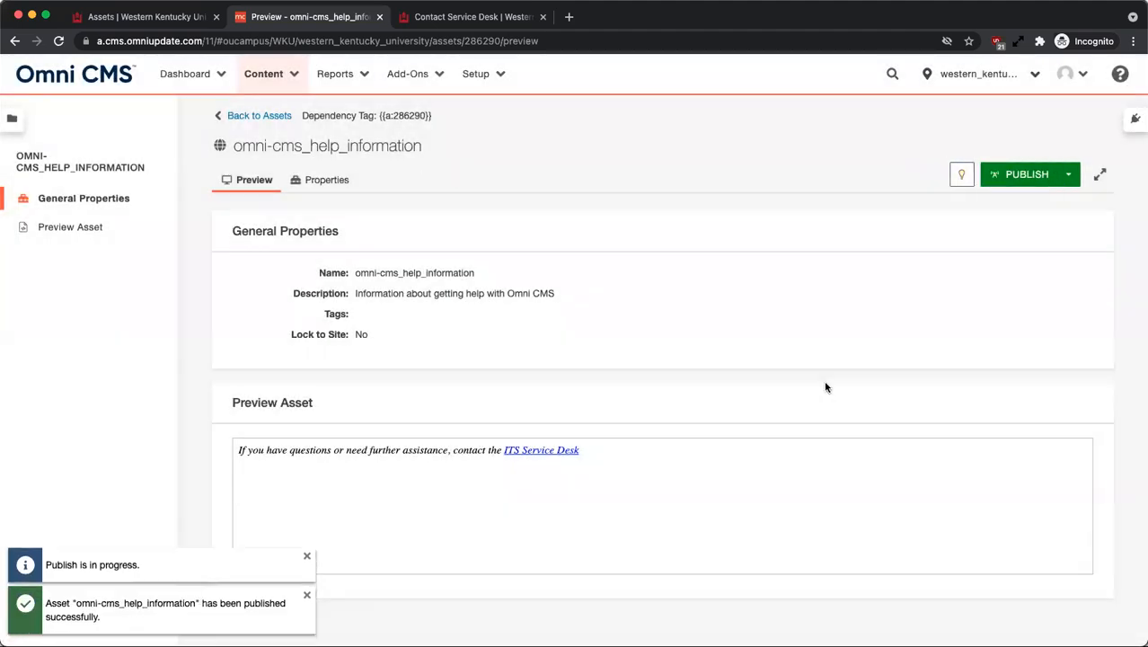
{"action": "mouse_move", "coordinate": [600, 76]}
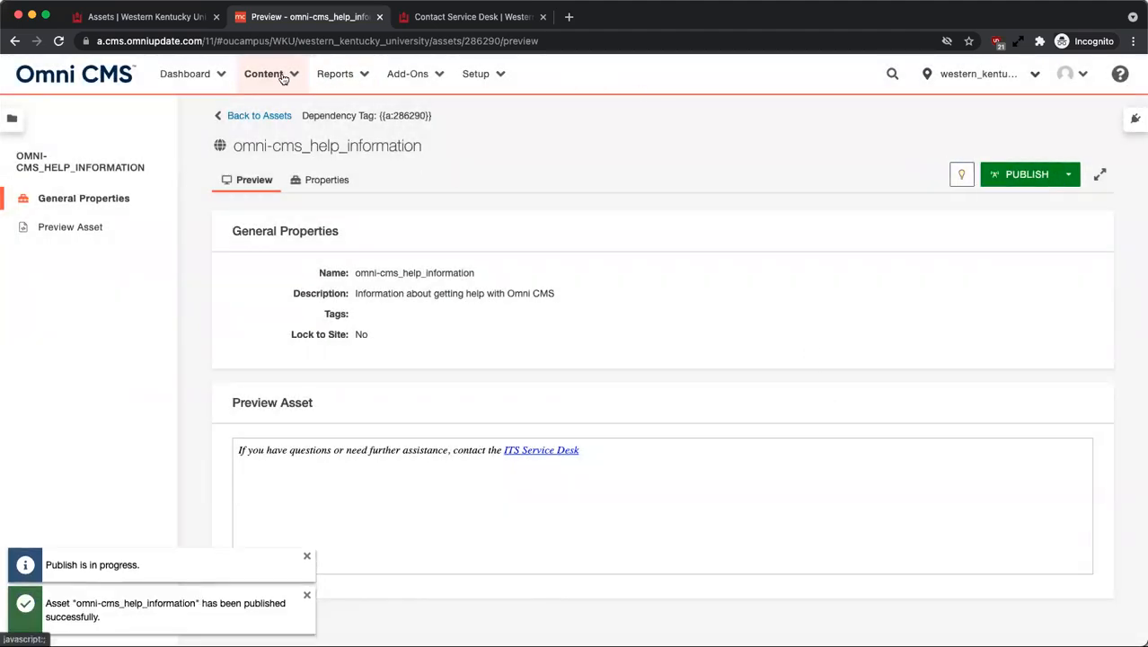
Open index.pcf from the Pages list and edit its right column content region
{"action": "left_click", "coordinate": [262, 74]}
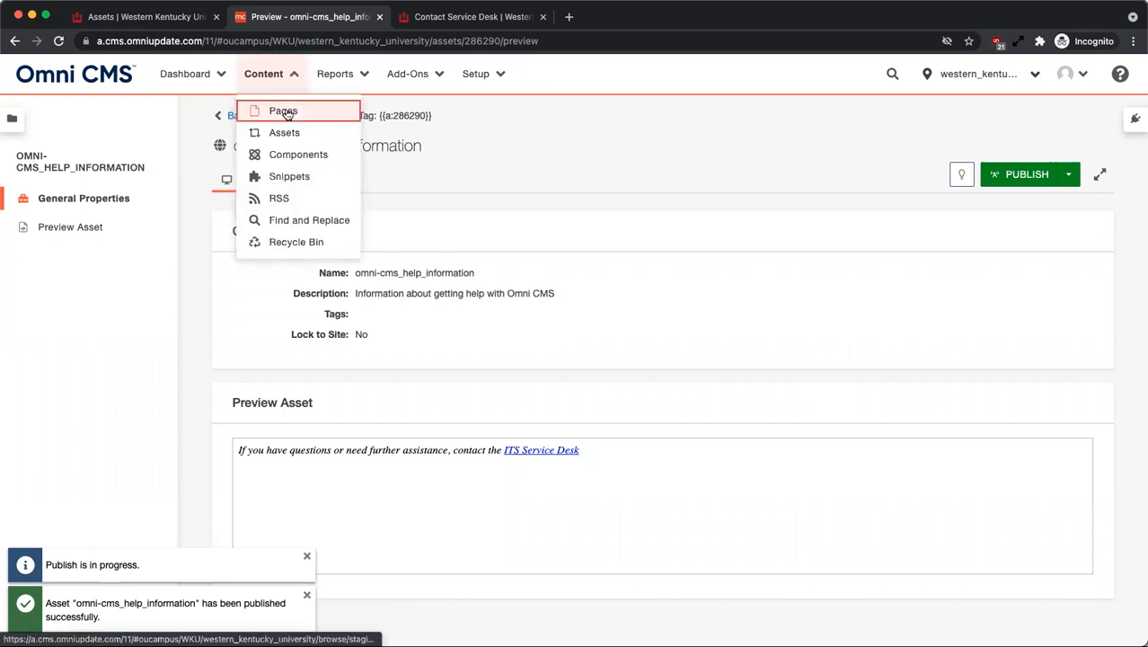
{"action": "left_click", "coordinate": [282, 111]}
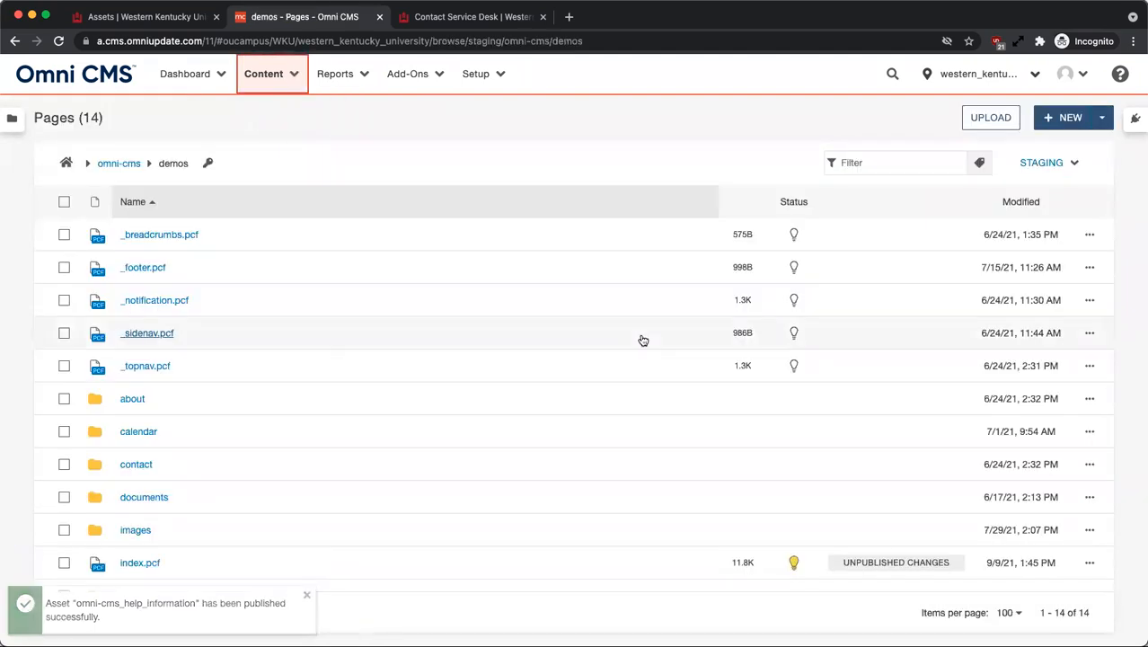
{"action": "scroll", "scroll_direction": "down", "scroll_amount": 3}
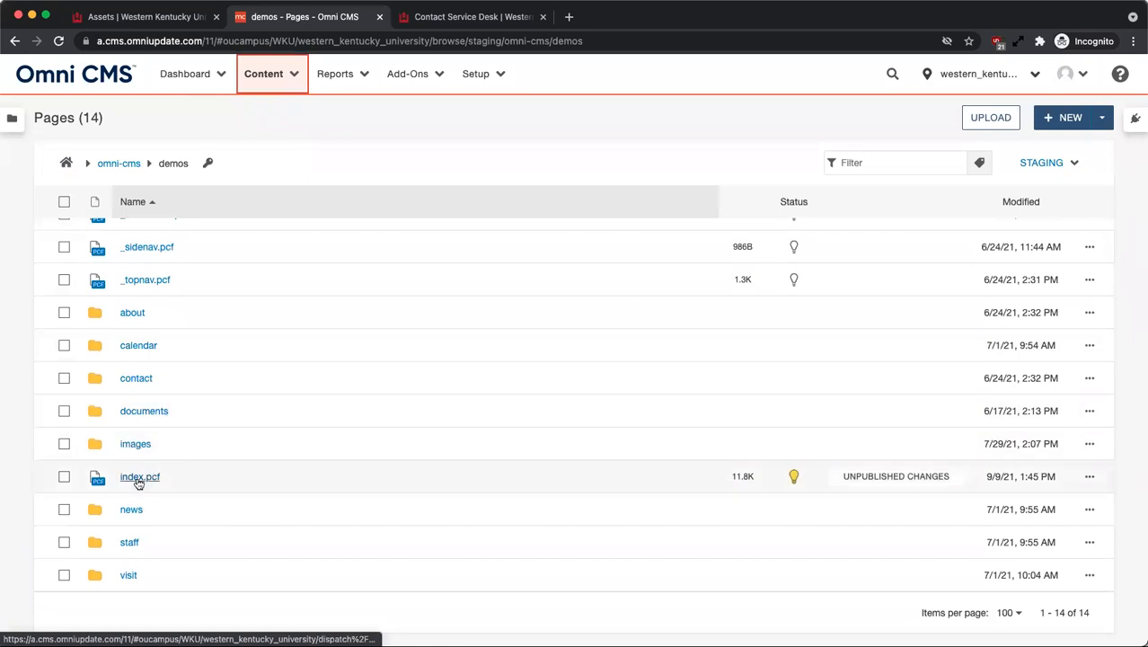
{"action": "left_click", "coordinate": [140, 476]}
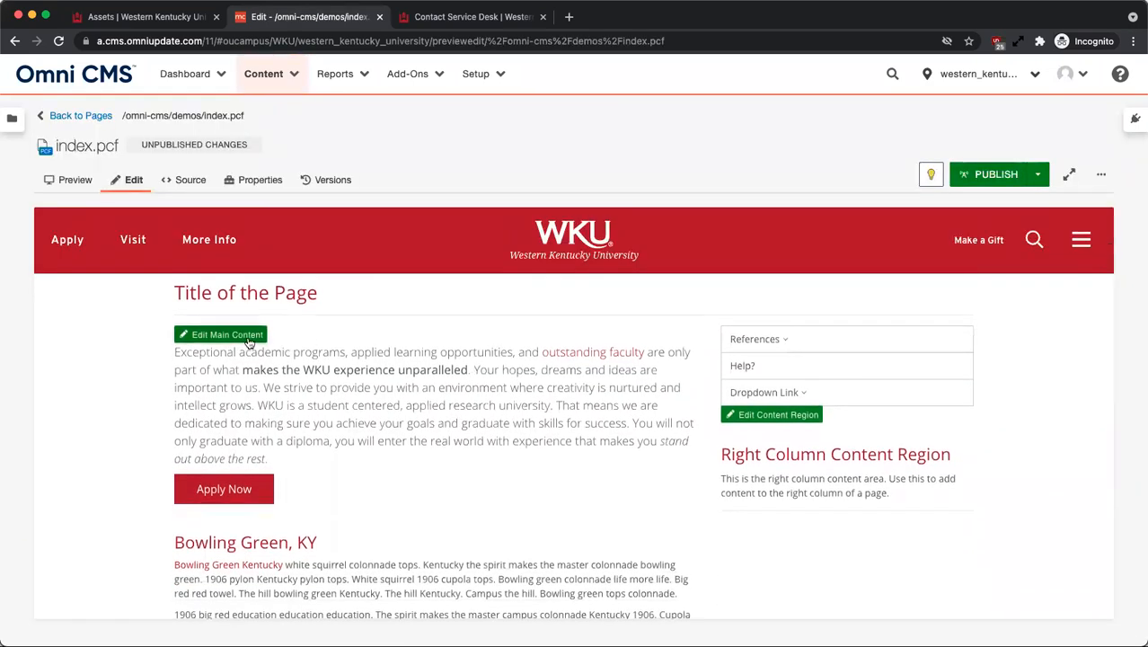
{"action": "mouse_move", "coordinate": [779, 420]}
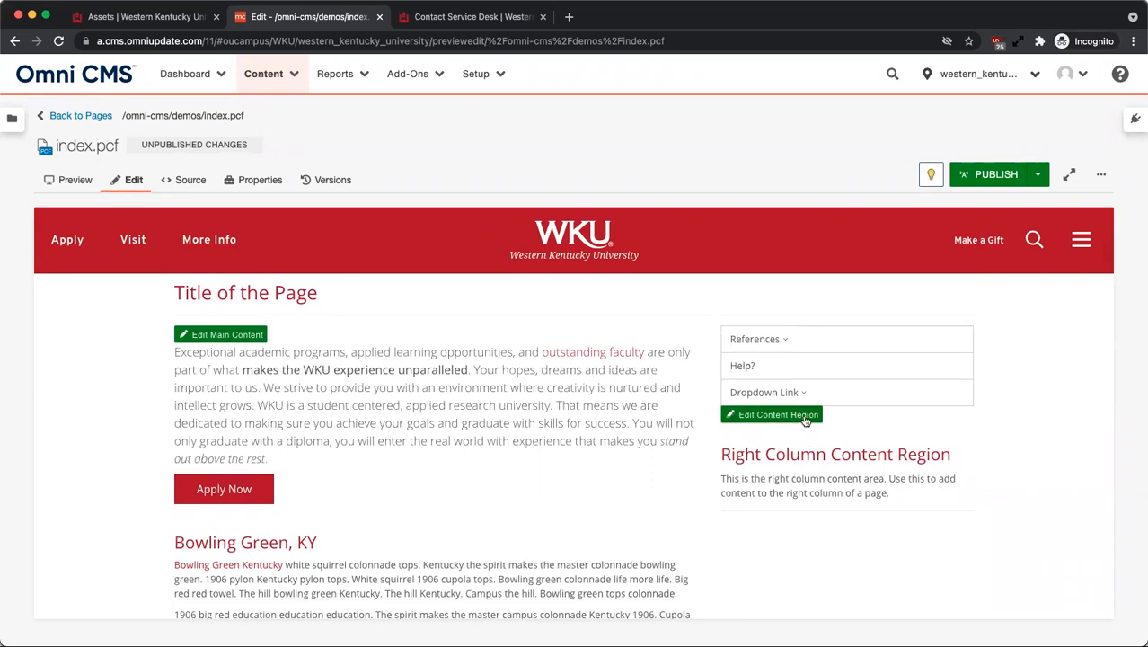
{"action": "left_click", "coordinate": [770, 413]}
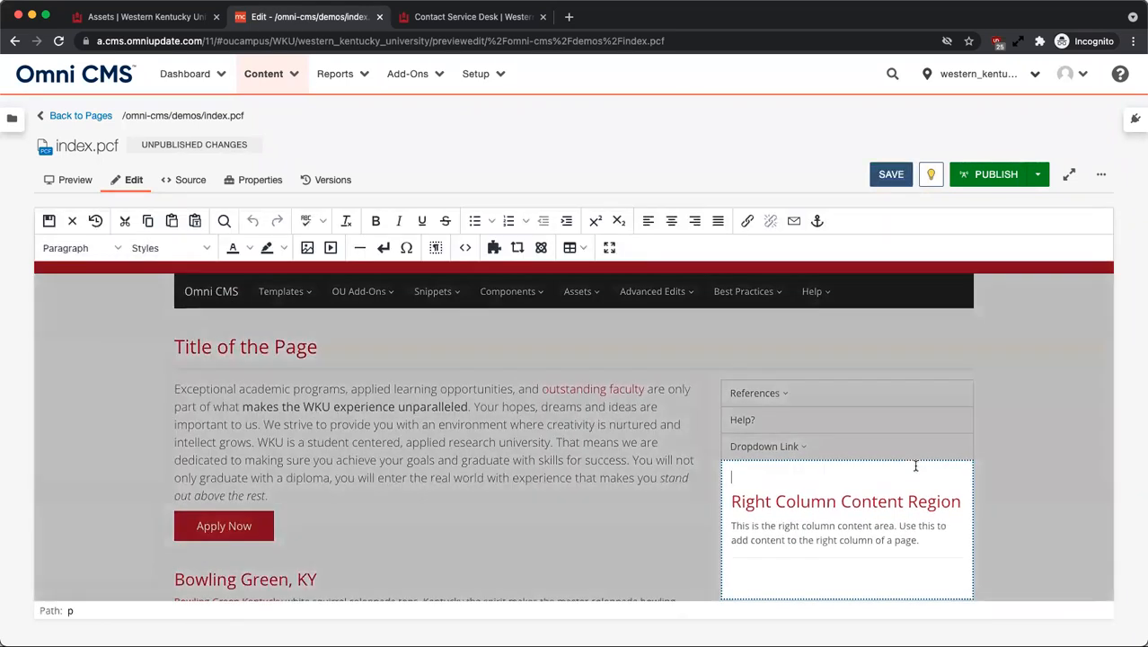
Bring up the Select Asset dialog for inserting below the right column text
{"action": "scroll", "scroll_direction": "down", "scroll_amount": 3}
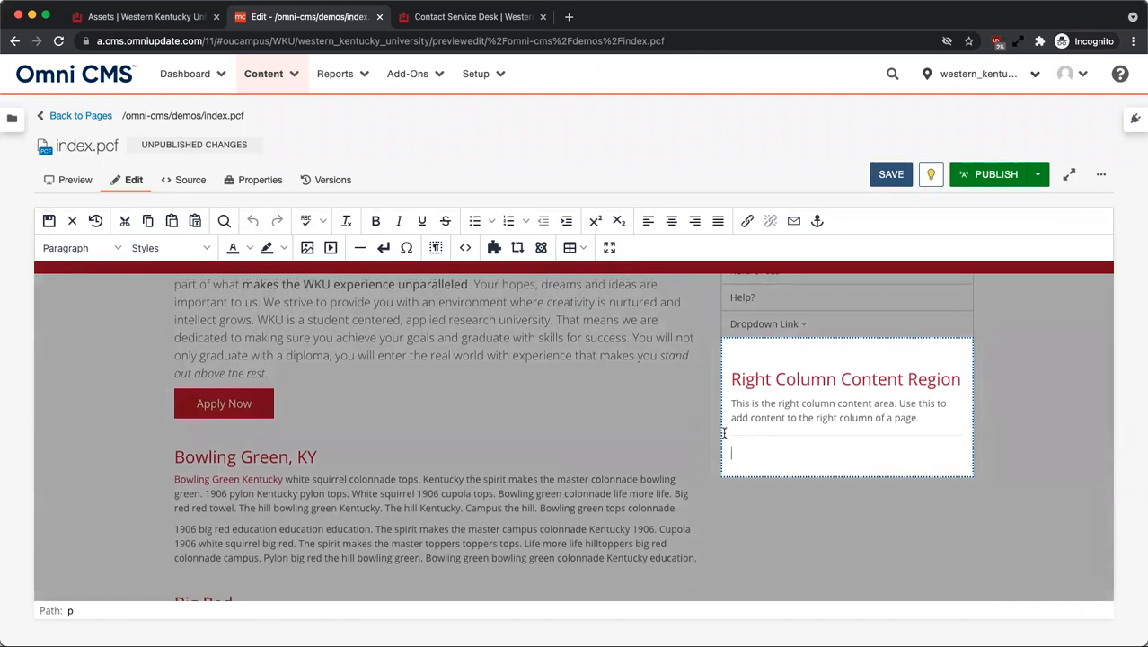
{"action": "mouse_move", "coordinate": [517, 248]}
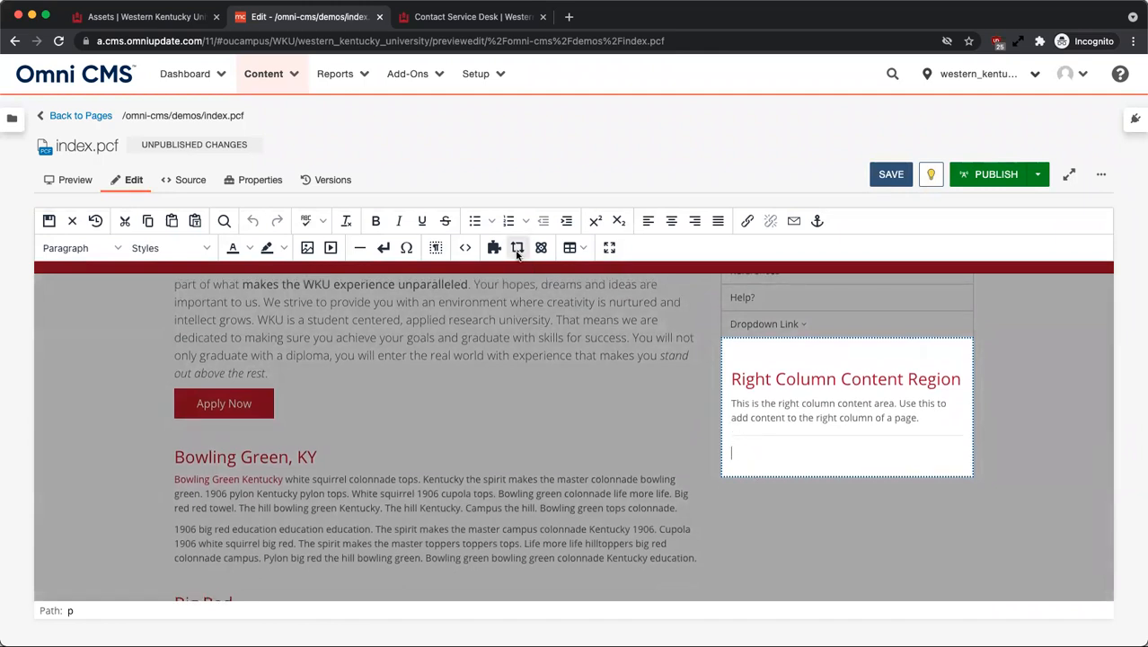
{"action": "mouse_move", "coordinate": [518, 248]}
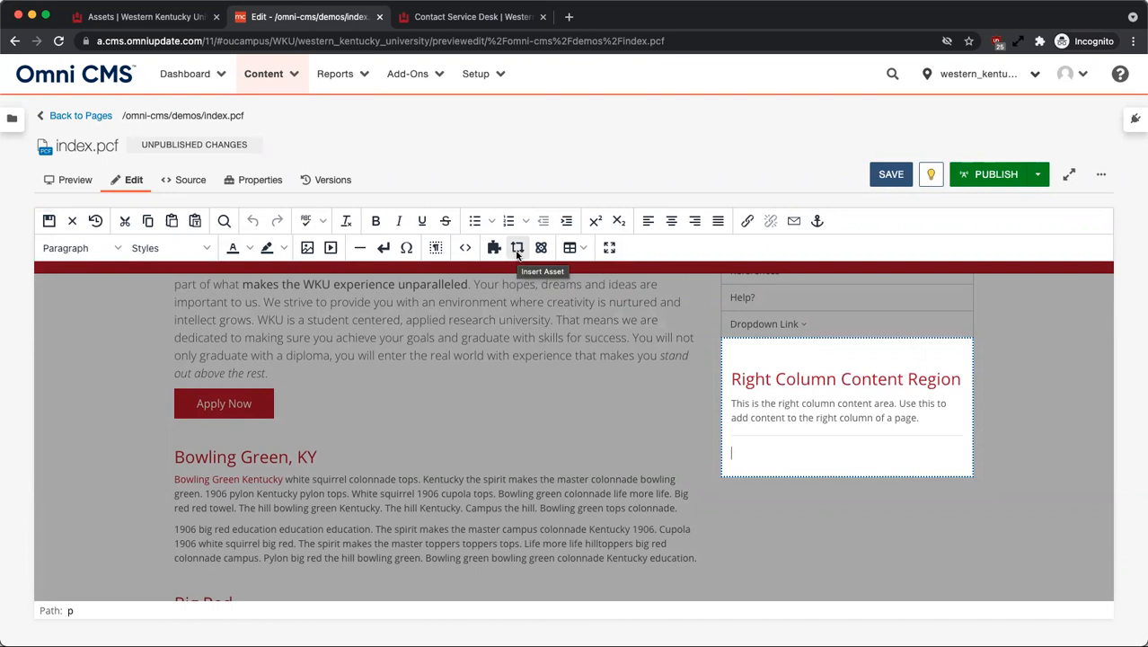
{"action": "left_click", "coordinate": [517, 248]}
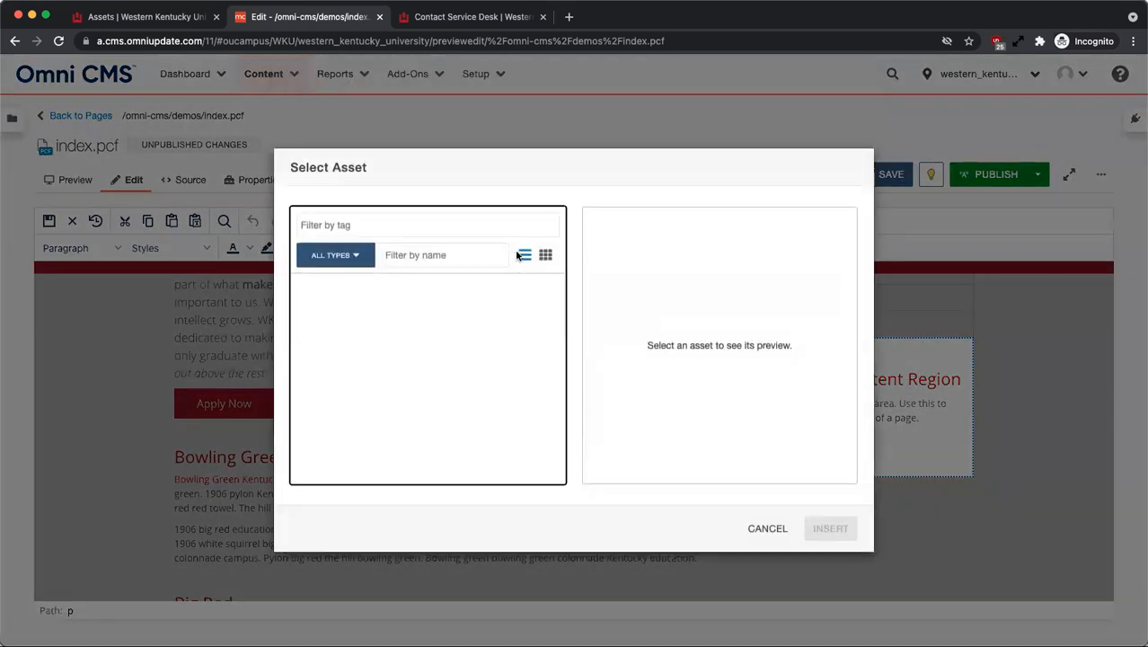
Filter for 'omni', choose omni-cms_help_information and insert it into the region
{"action": "left_click", "coordinate": [442, 255]}
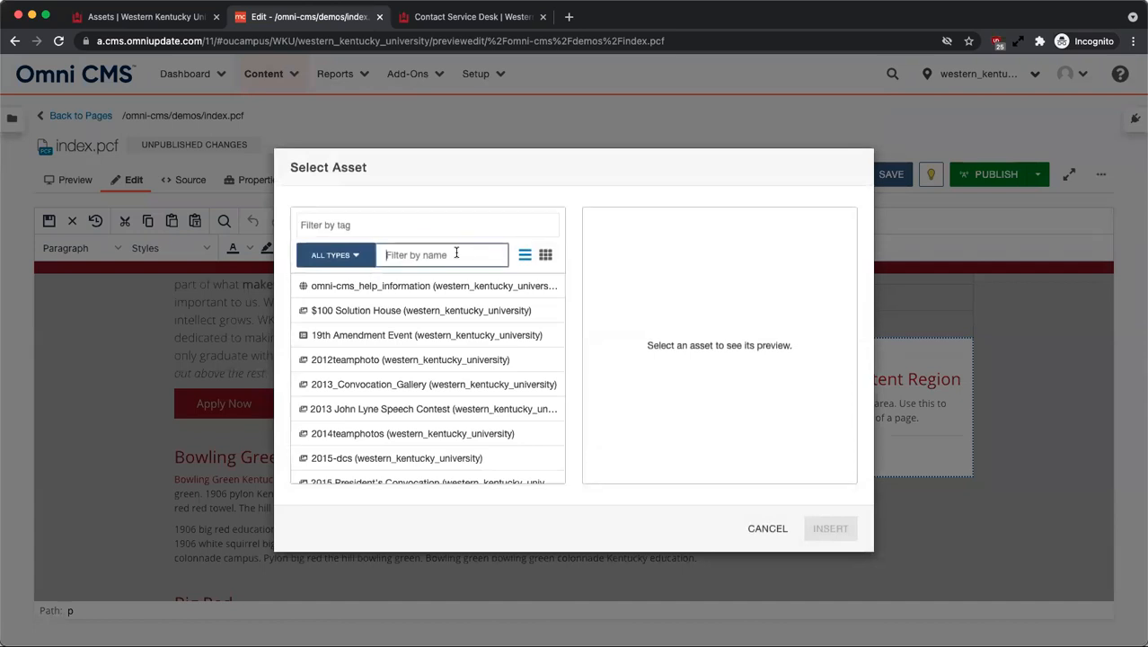
{"action": "type", "text": "omni-cms"}
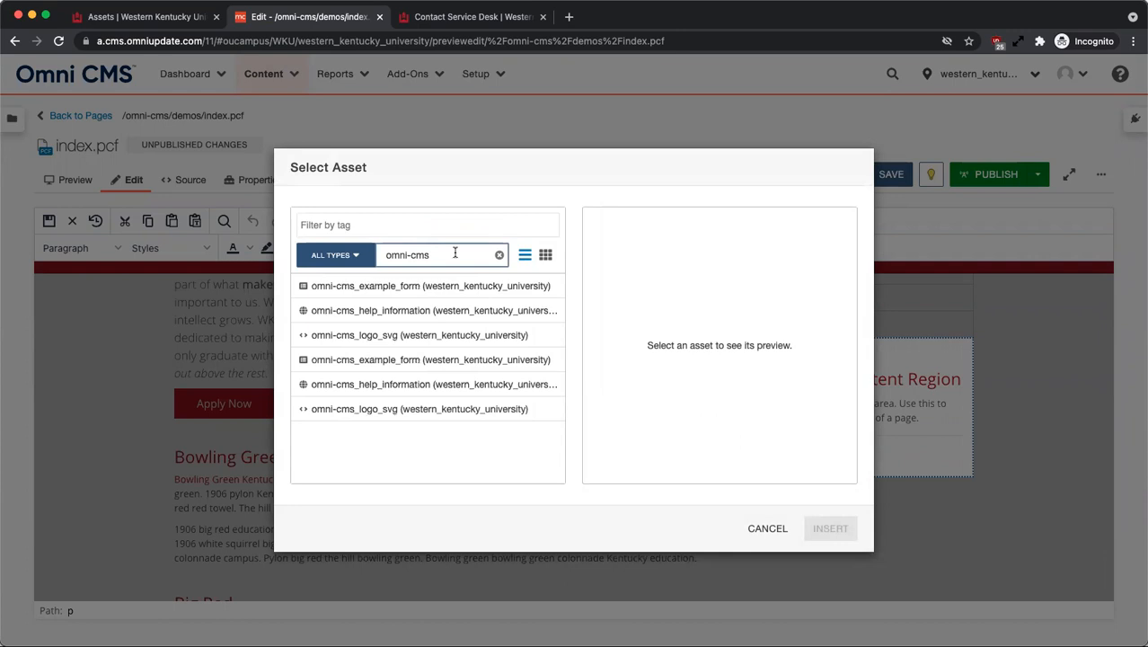
{"action": "left_click", "coordinate": [435, 309]}
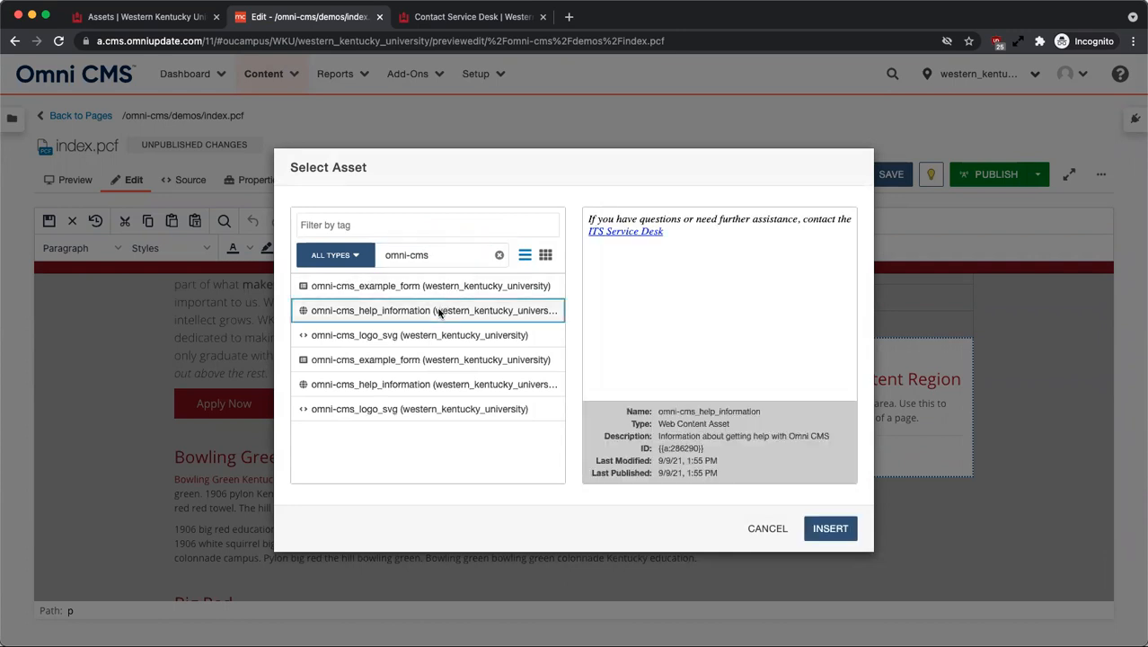
{"action": "mouse_move", "coordinate": [798, 464]}
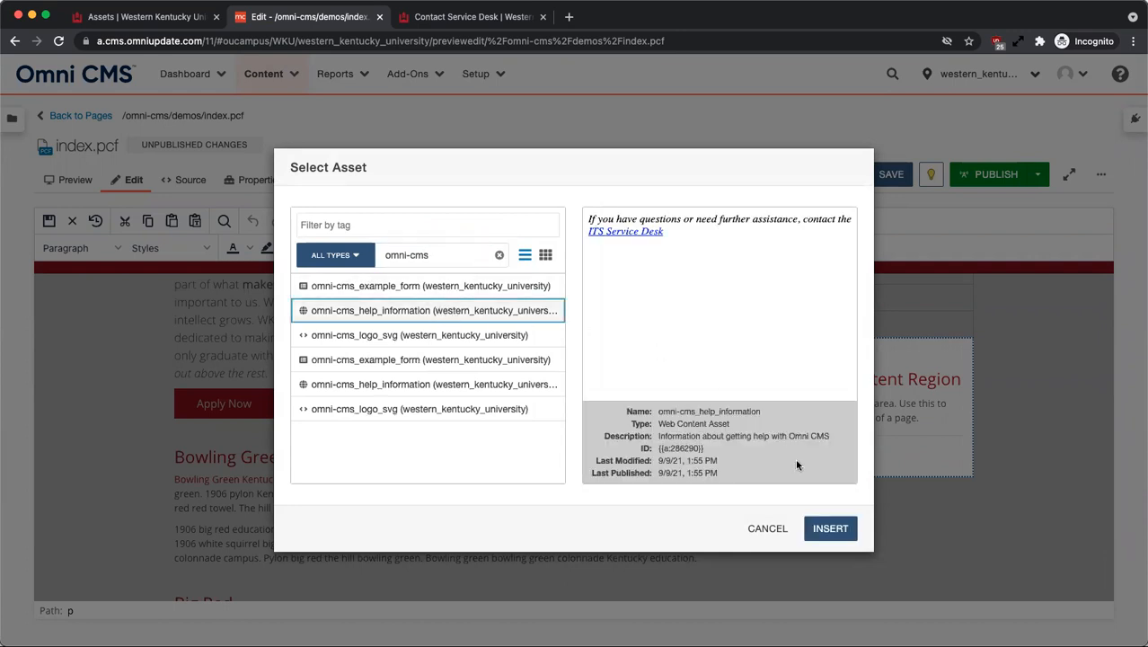
{"action": "left_click", "coordinate": [829, 528]}
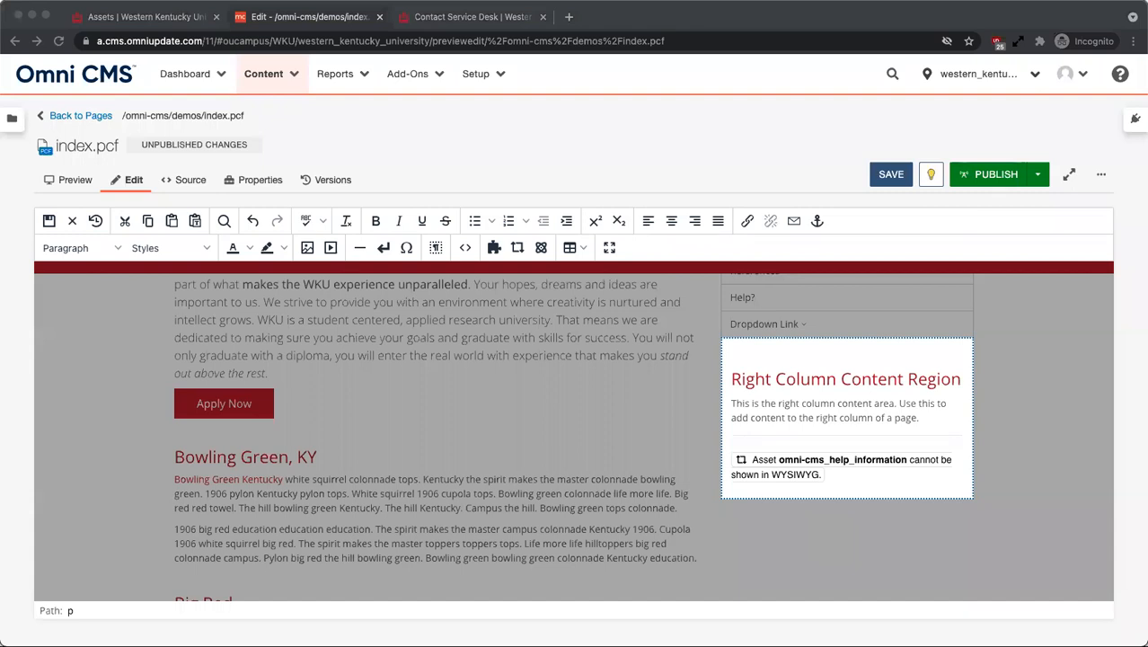
{"action": "mouse_move", "coordinate": [826, 184]}
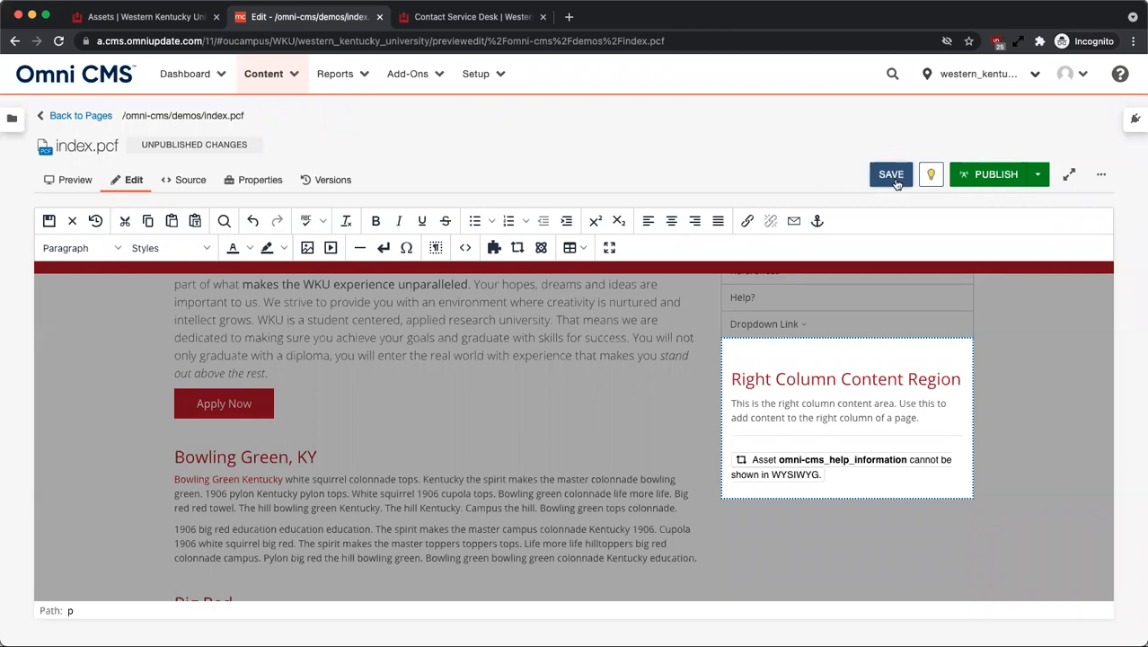
Save index.pcf with the ITS Service Desk help message, then view the Contact Service Desk page
{"action": "left_click", "coordinate": [891, 172]}
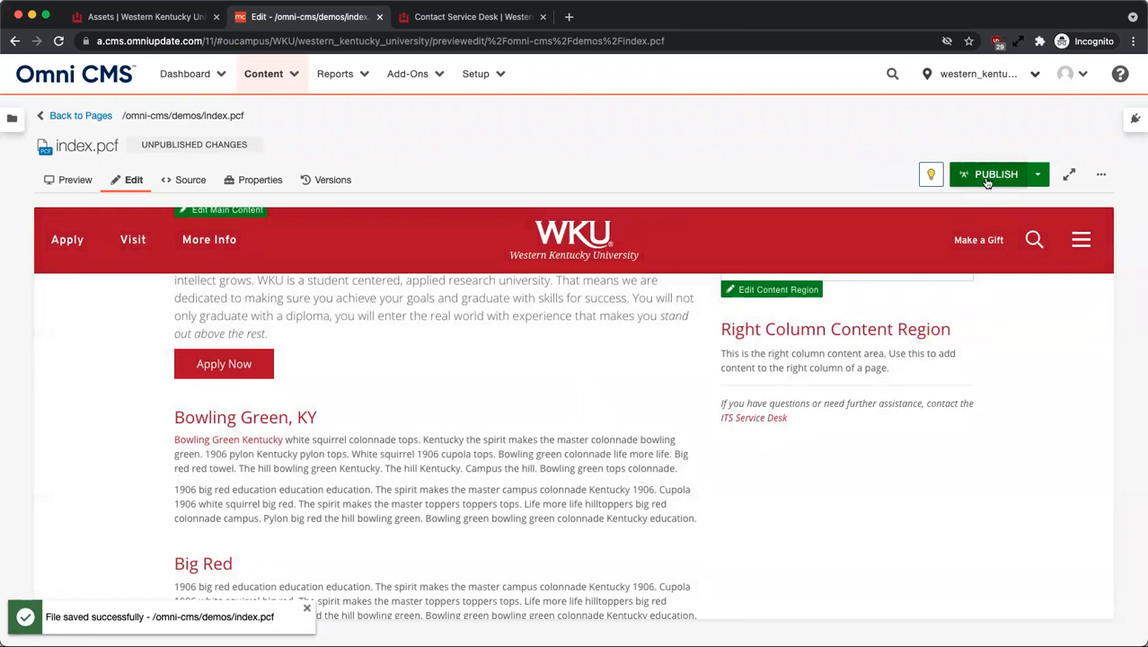
{"action": "left_click", "coordinate": [471, 16]}
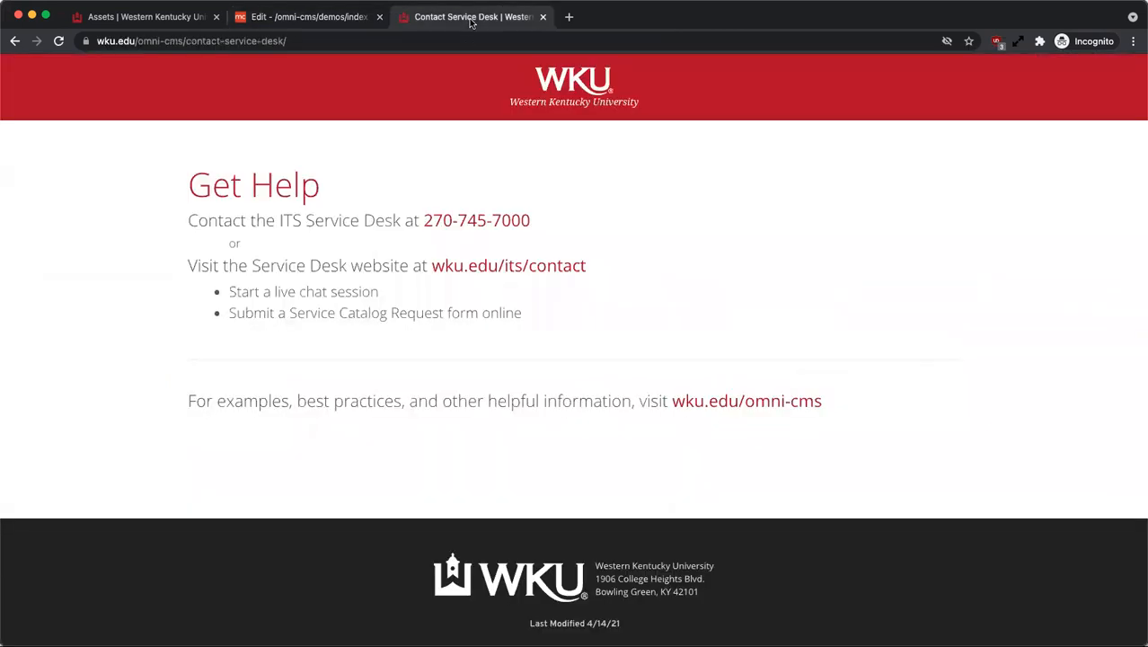